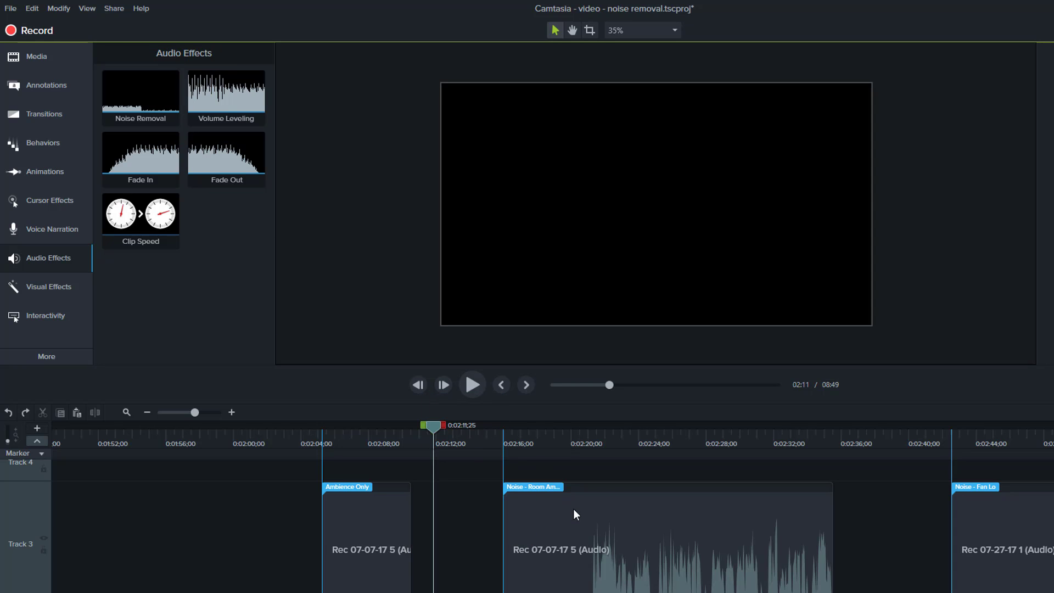
- Show the Media Bin beside the Track 3 voice and noise clips
click(58, 8)
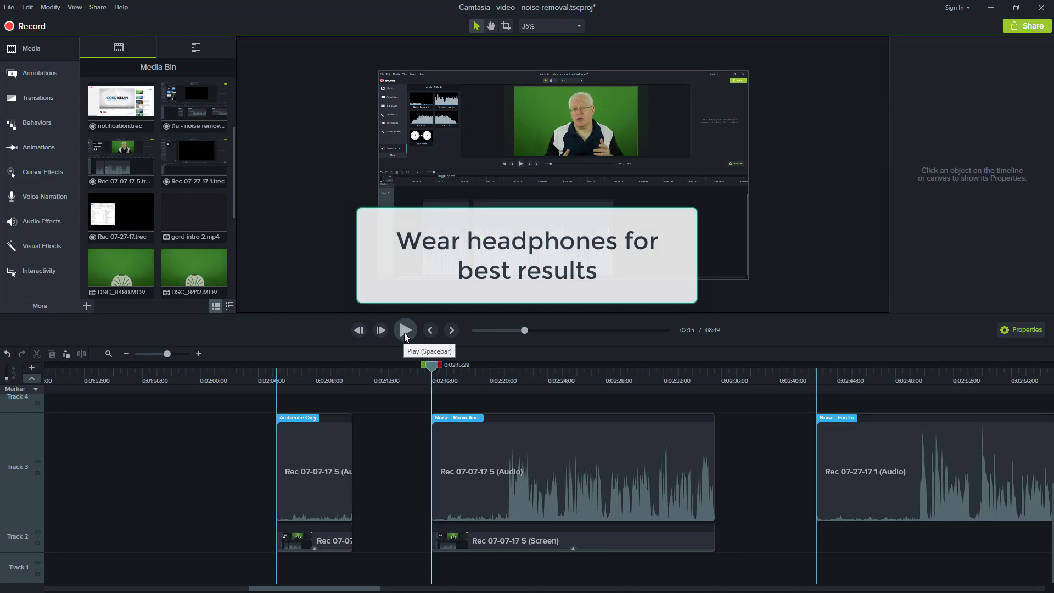
- Play the timeline briefly and show the Audio Effects collection
click(405, 330)
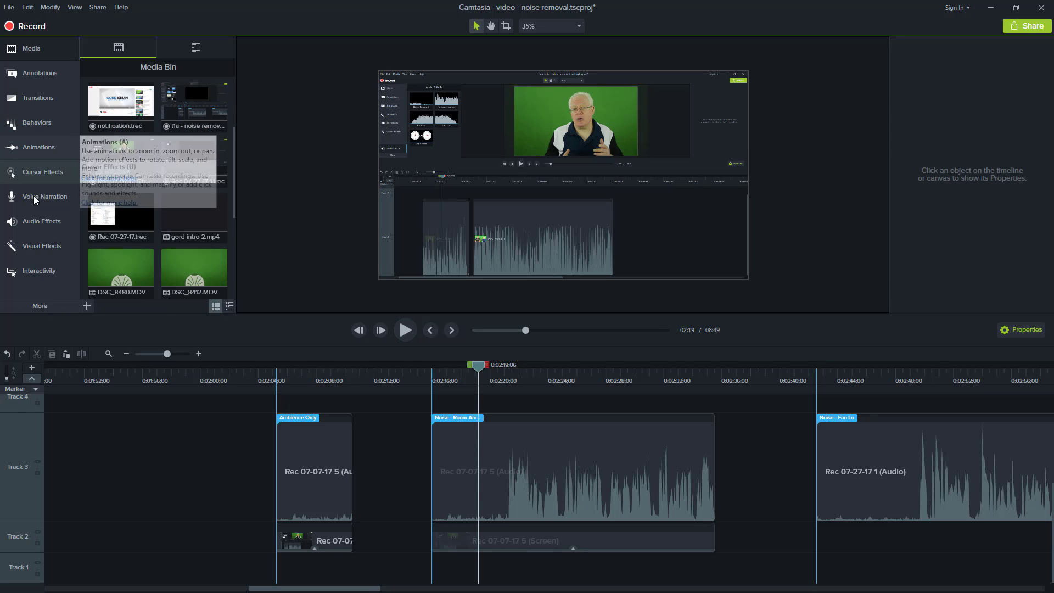
click(42, 220)
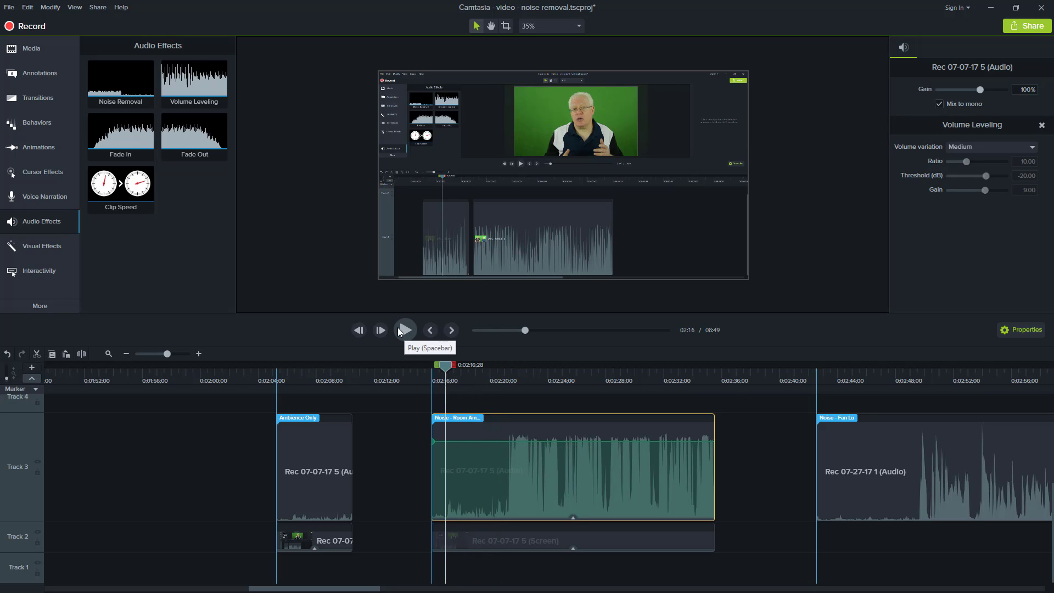
- Play the room ambience clip on Track 3
click(405, 329)
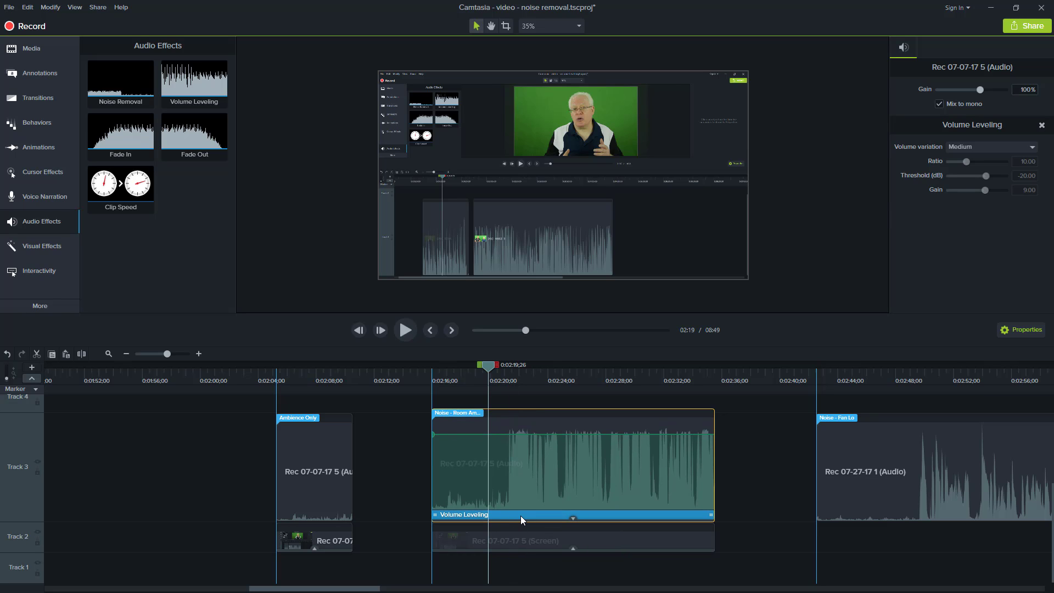
mouse_move(549, 442)
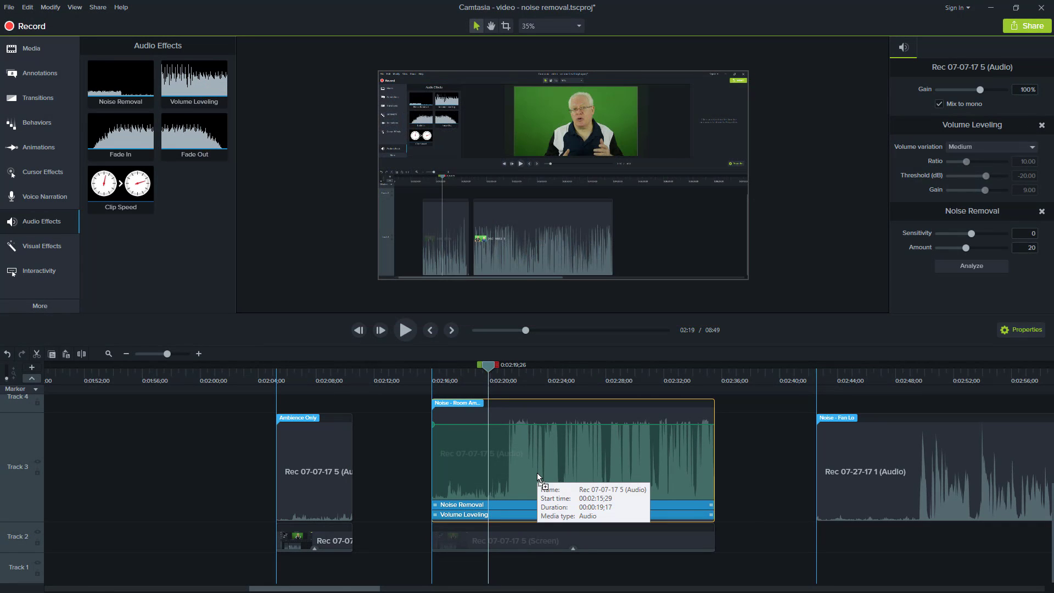
- Reselect the room ambience clip and start playback from near its beginning
click(919, 274)
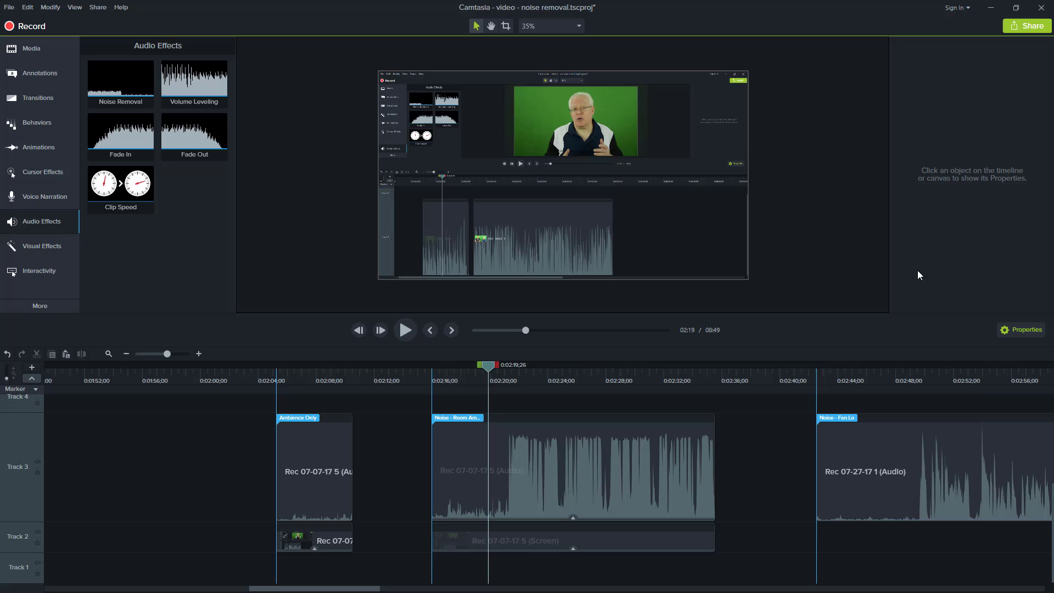
click(571, 468)
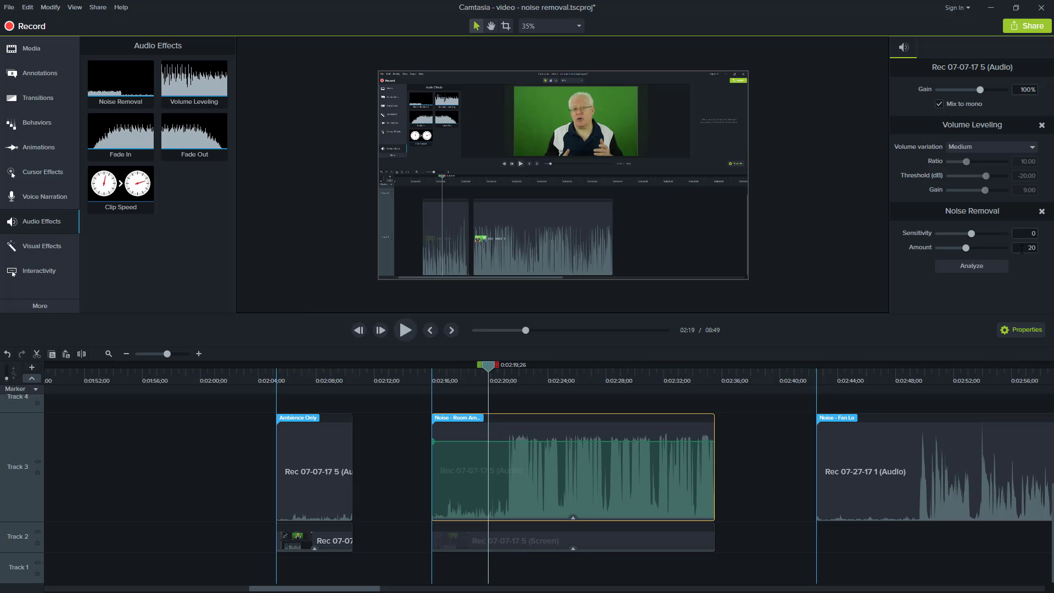
mouse_move(479, 516)
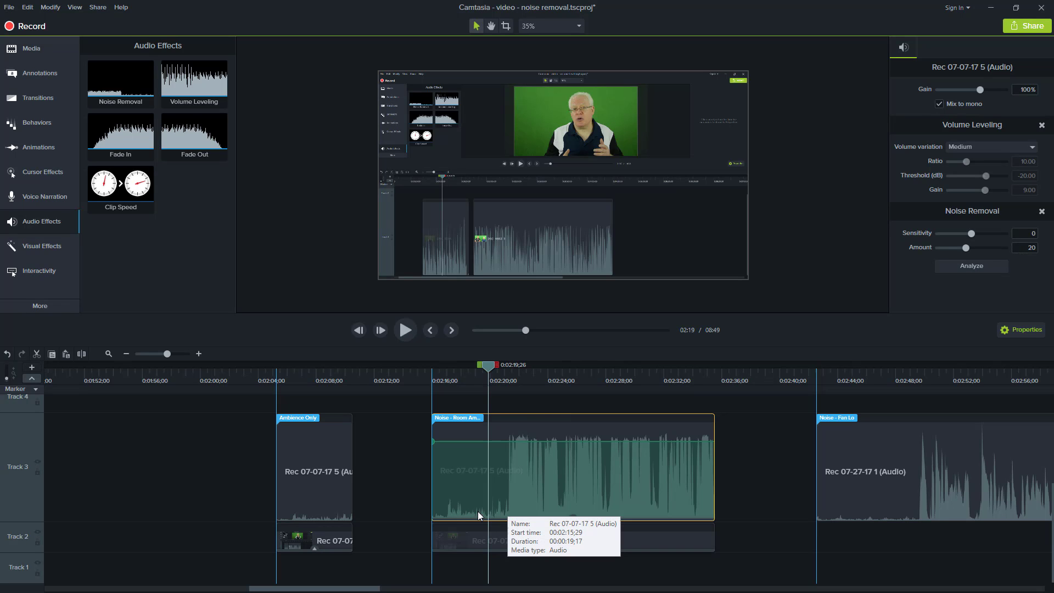
mouse_move(406, 508)
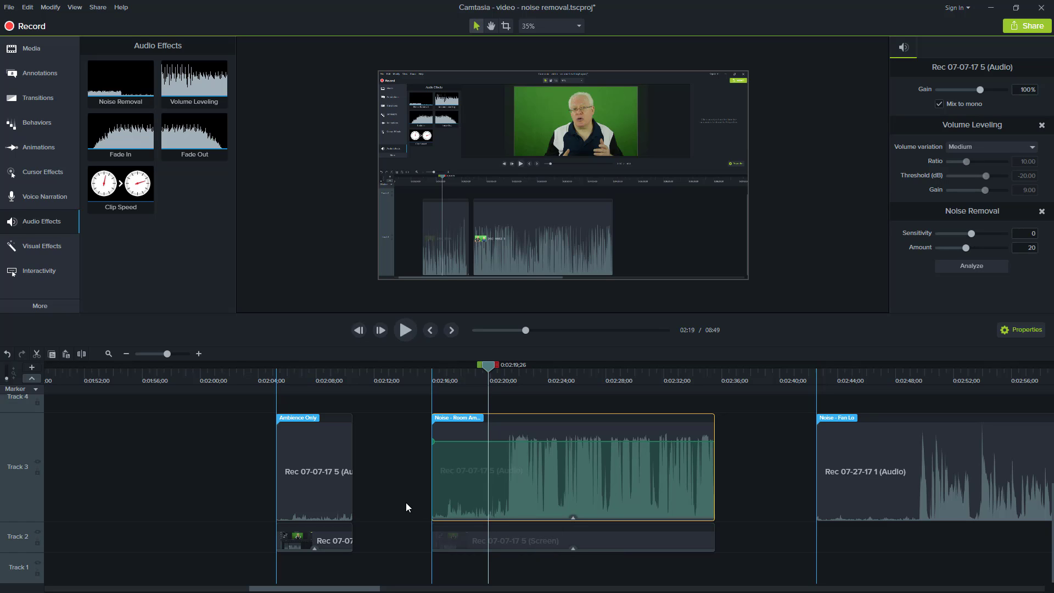
mouse_move(466, 515)
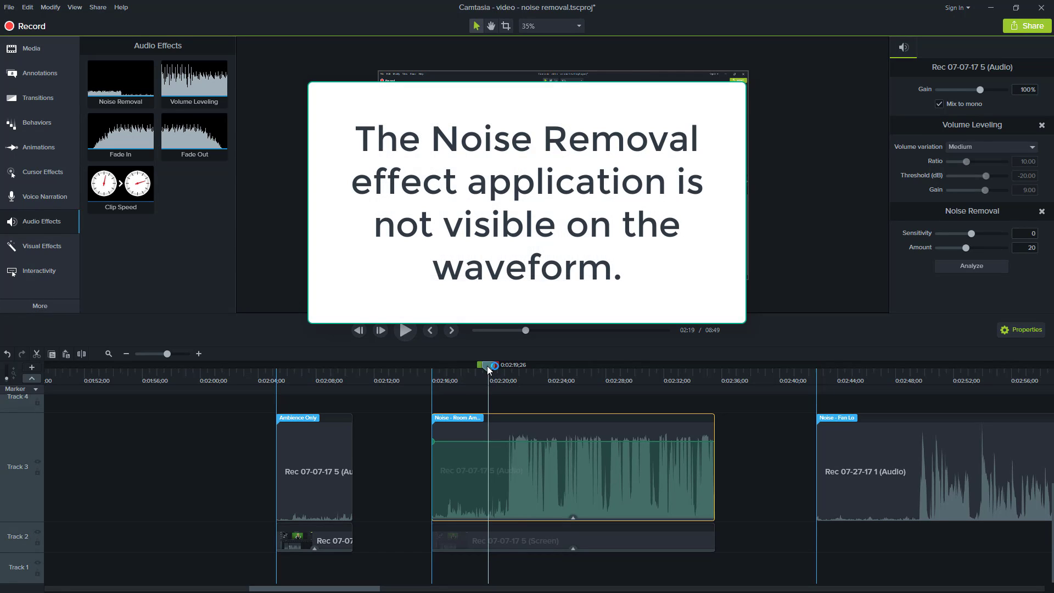
click(406, 331)
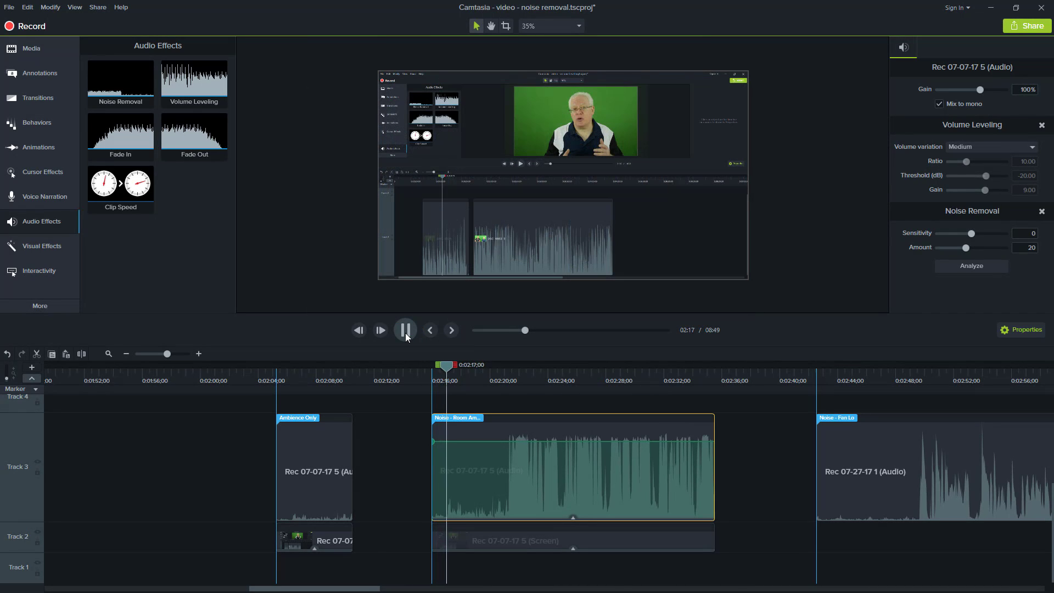
- Listen to the quiet opening stretch of the room ambience clip in short bursts
click(405, 330)
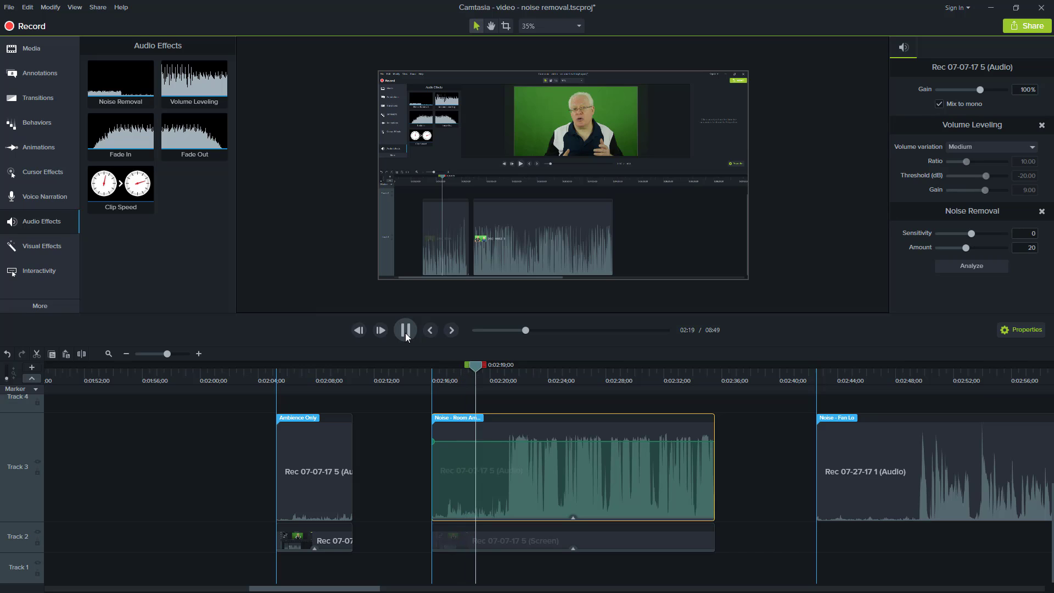
click(405, 329)
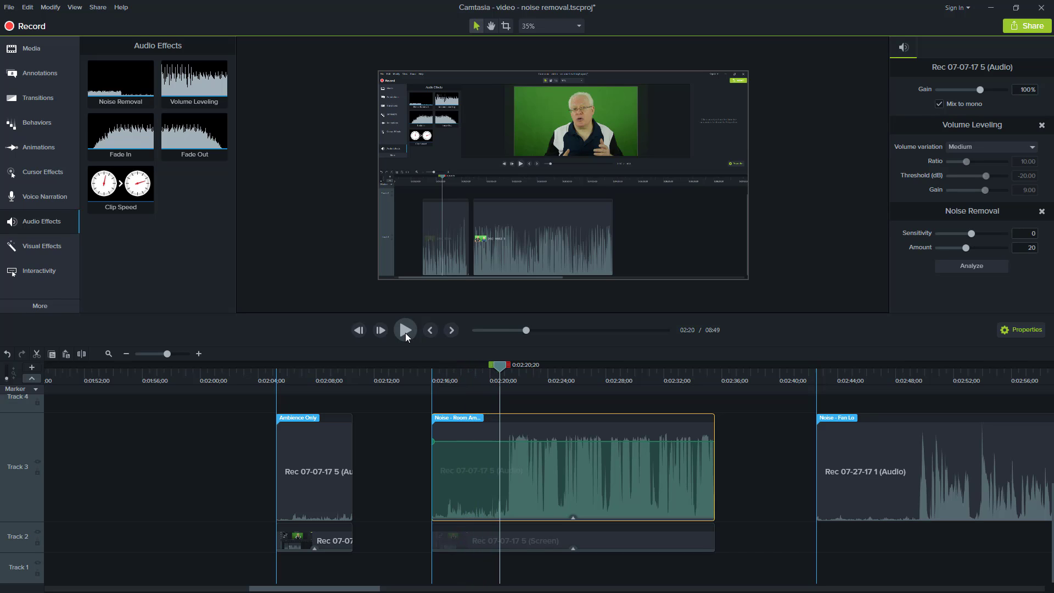
click(405, 329)
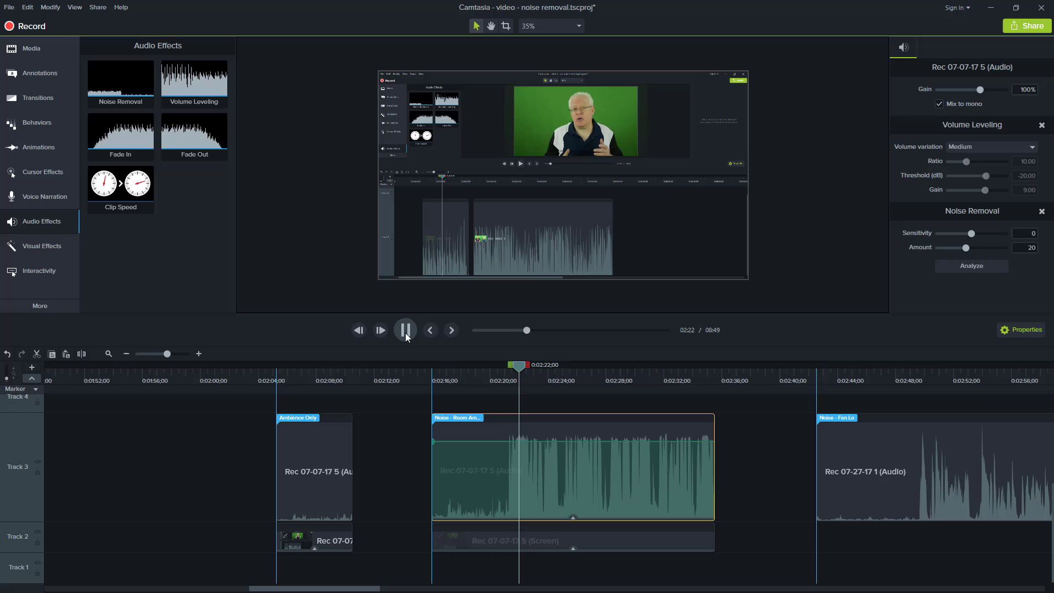
click(405, 330)
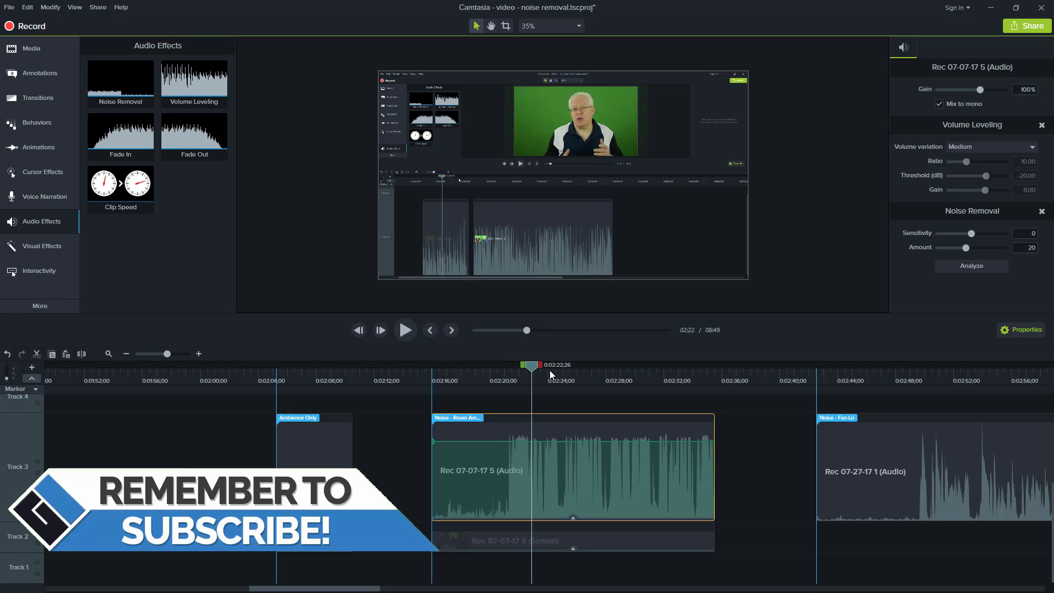
mouse_move(474, 498)
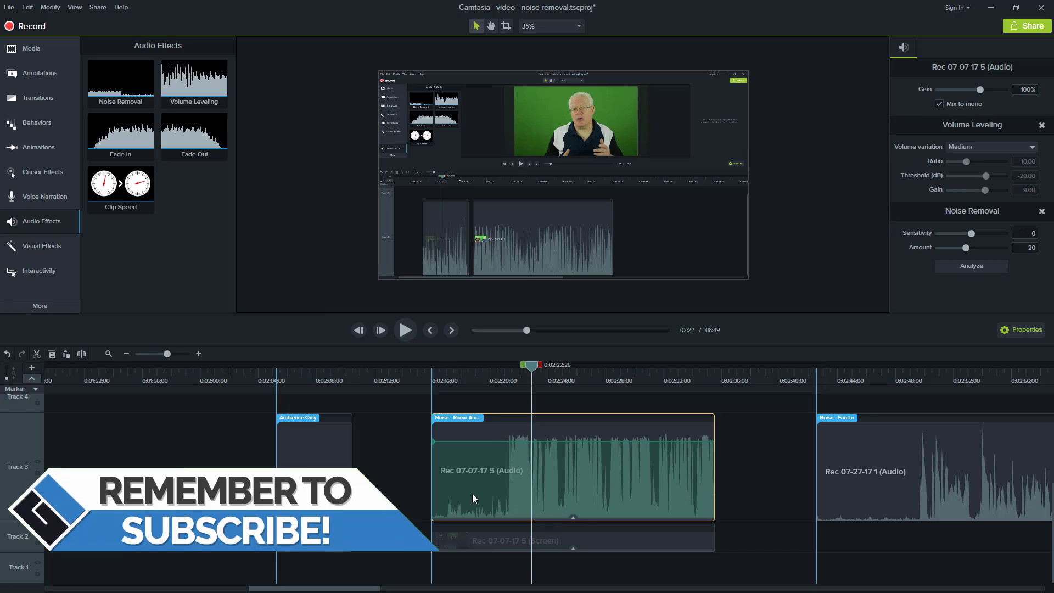
mouse_move(474, 485)
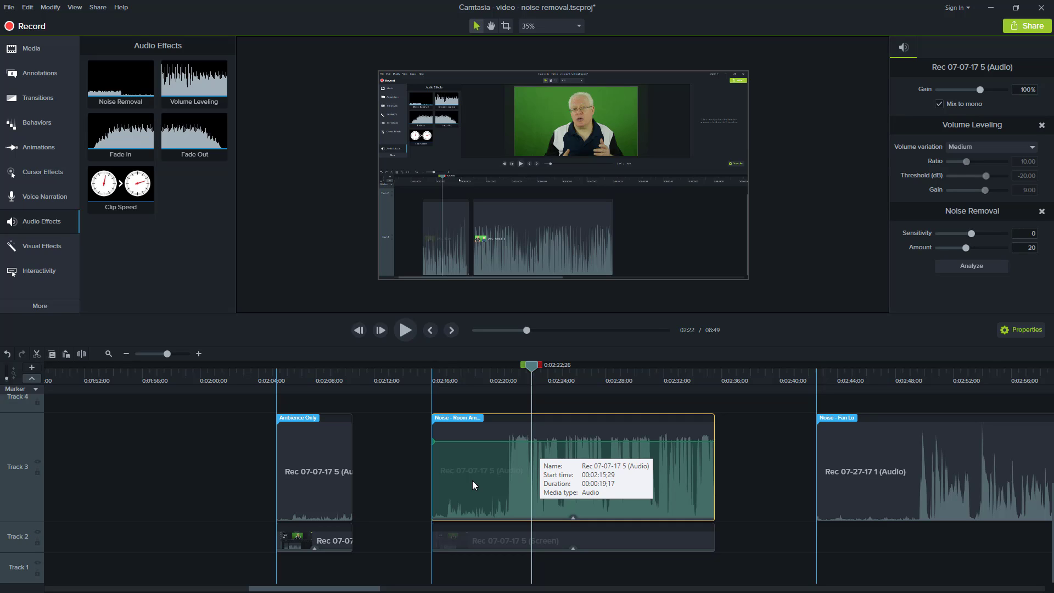
mouse_move(478, 478)
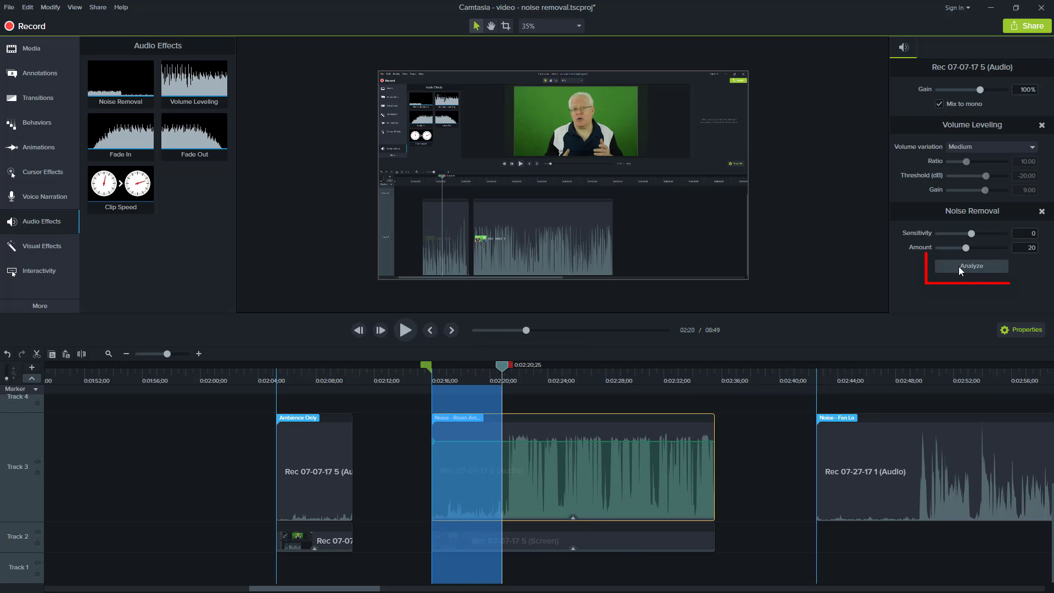
- Analyse the marked quiet stretch as the Noise Removal background-noise sample
click(971, 265)
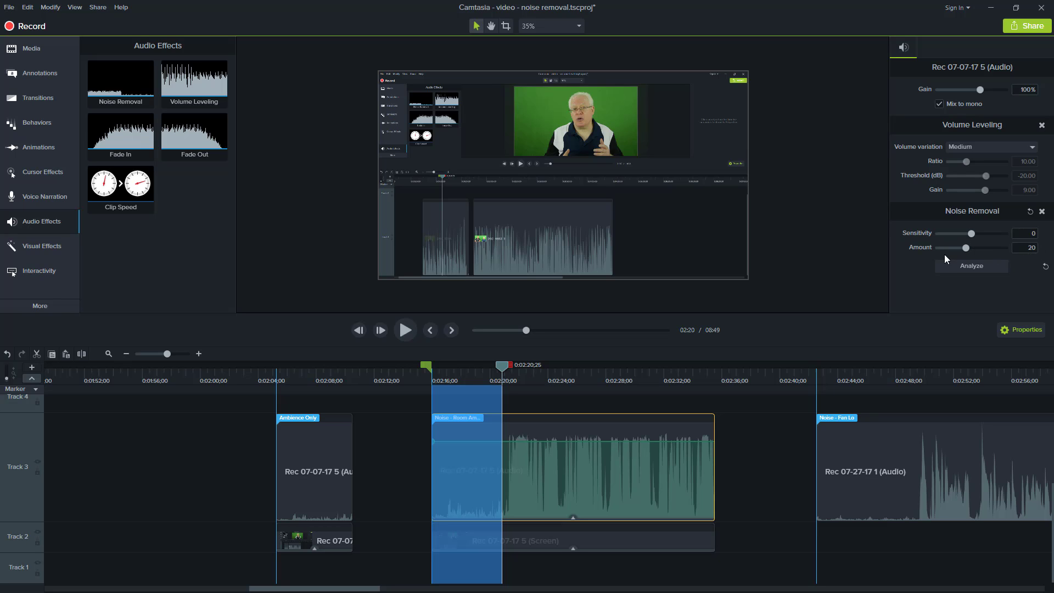
mouse_move(971, 233)
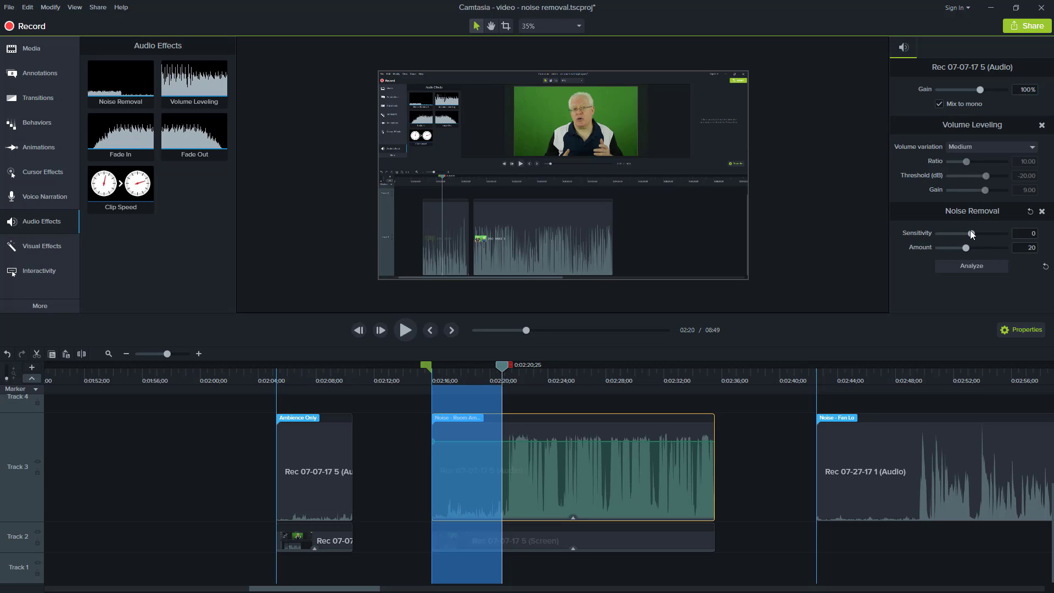
mouse_move(460, 475)
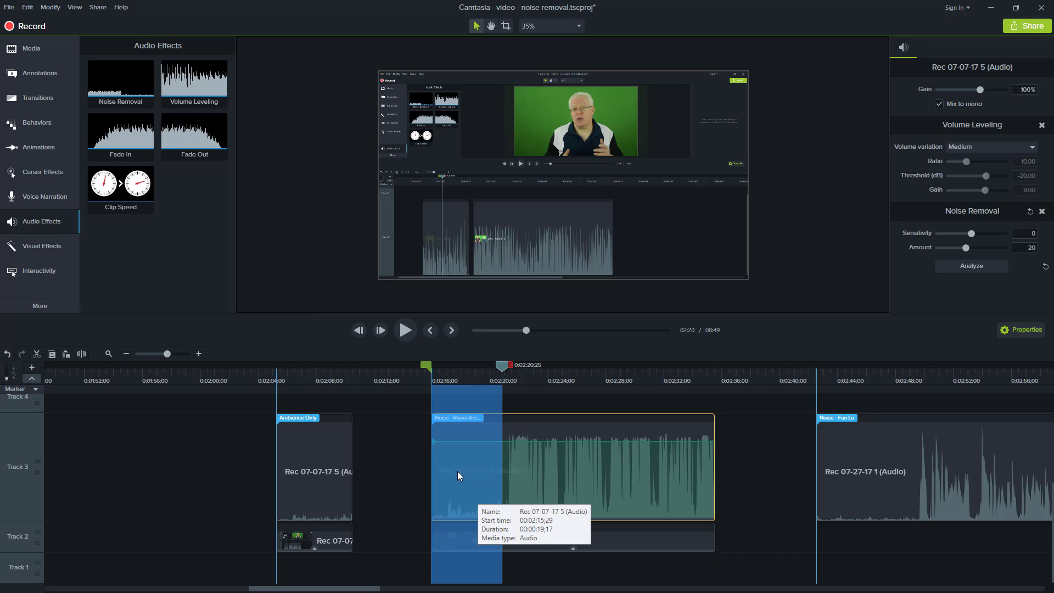
mouse_move(397, 450)
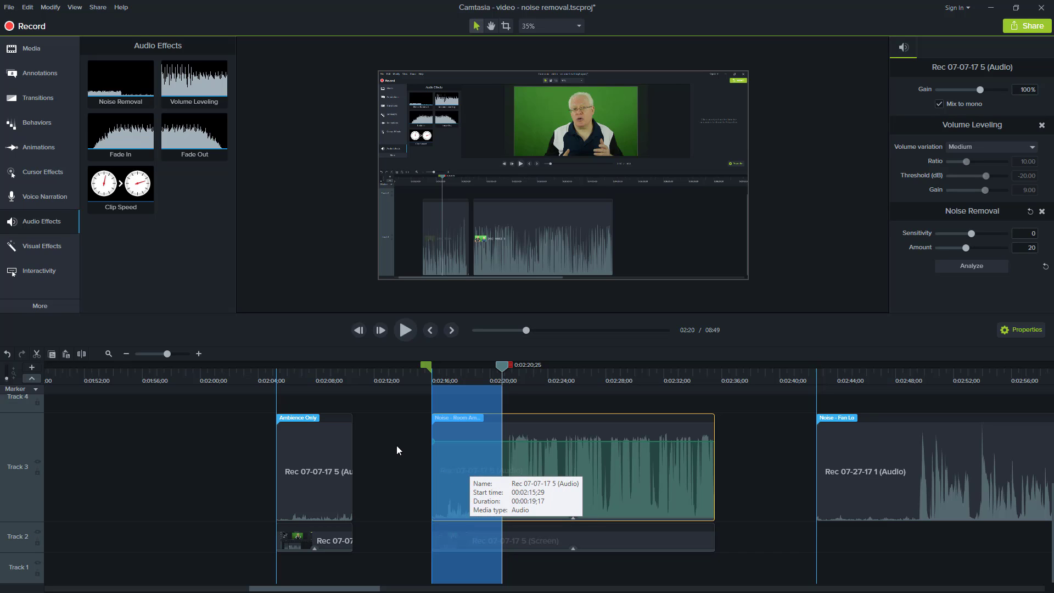
mouse_move(469, 471)
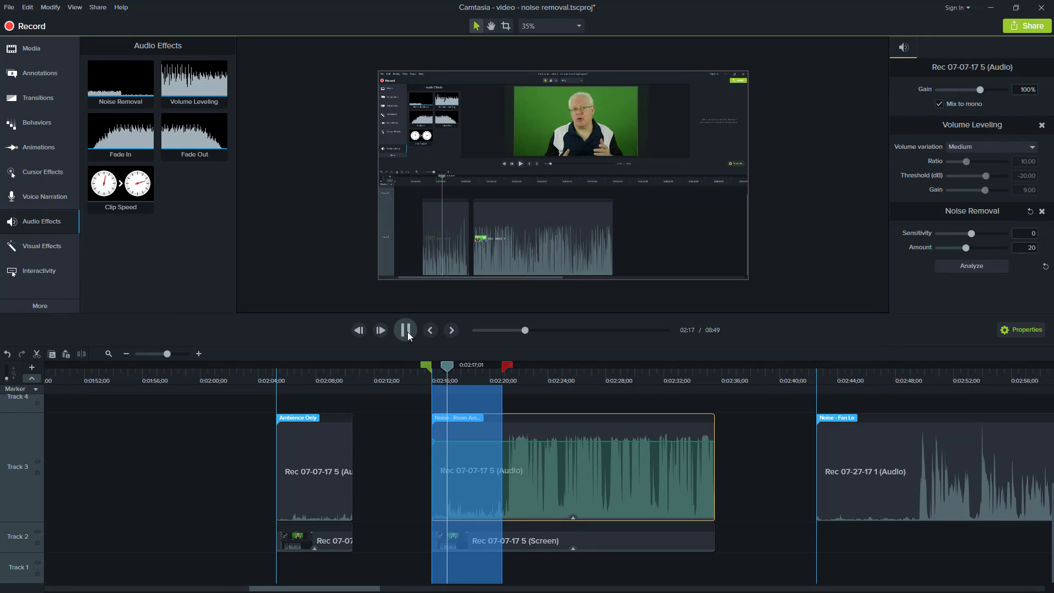
click(405, 329)
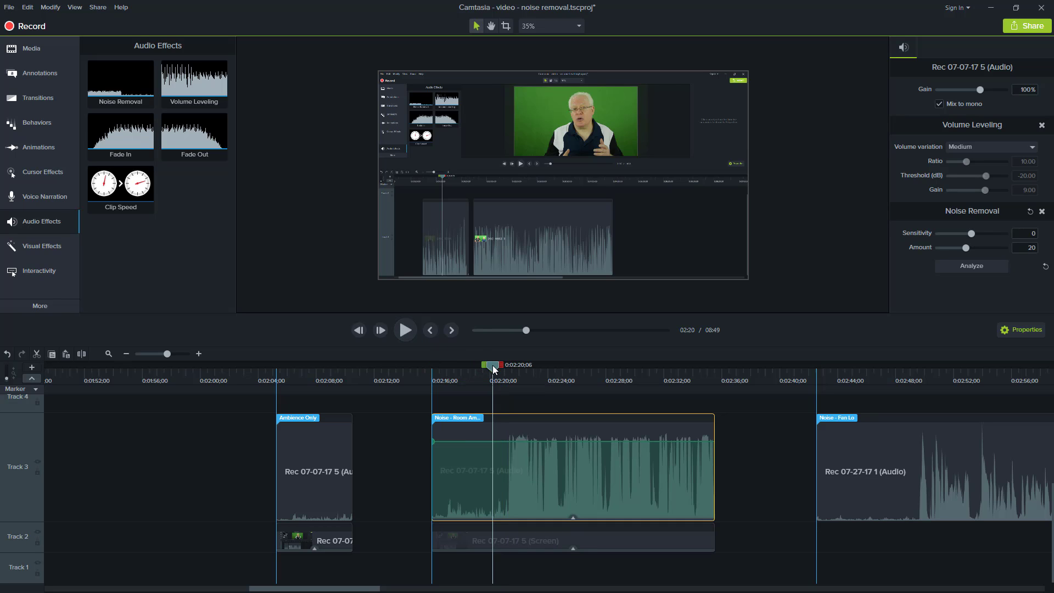
mouse_move(405, 329)
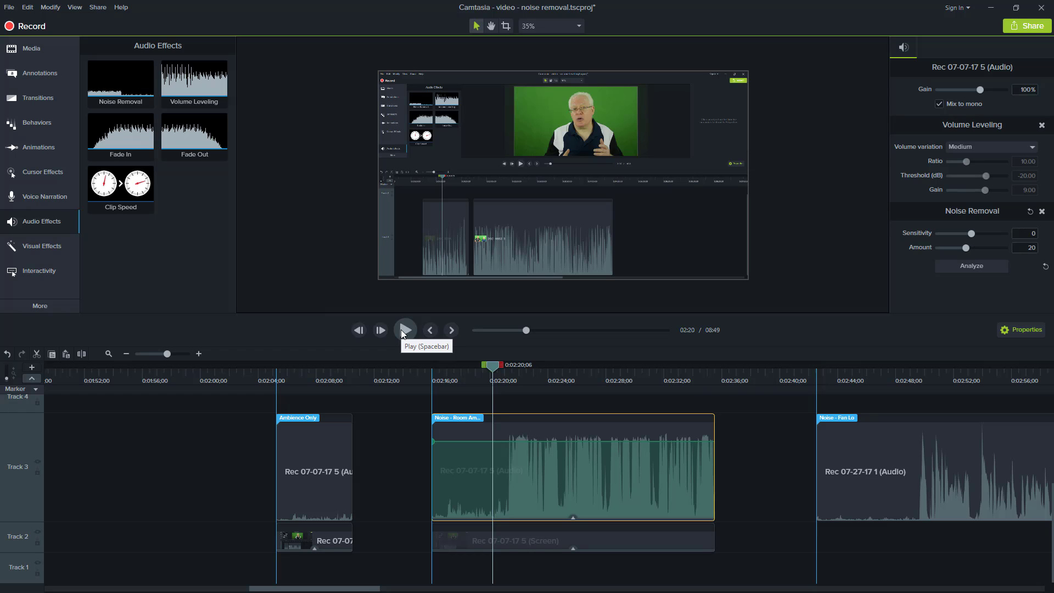
click(405, 329)
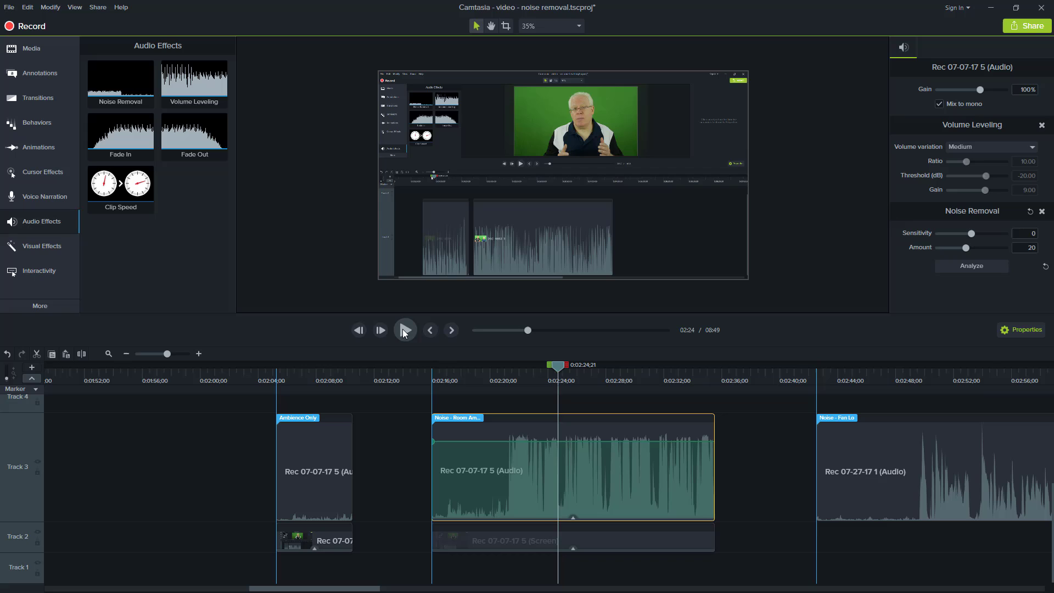
mouse_move(717, 316)
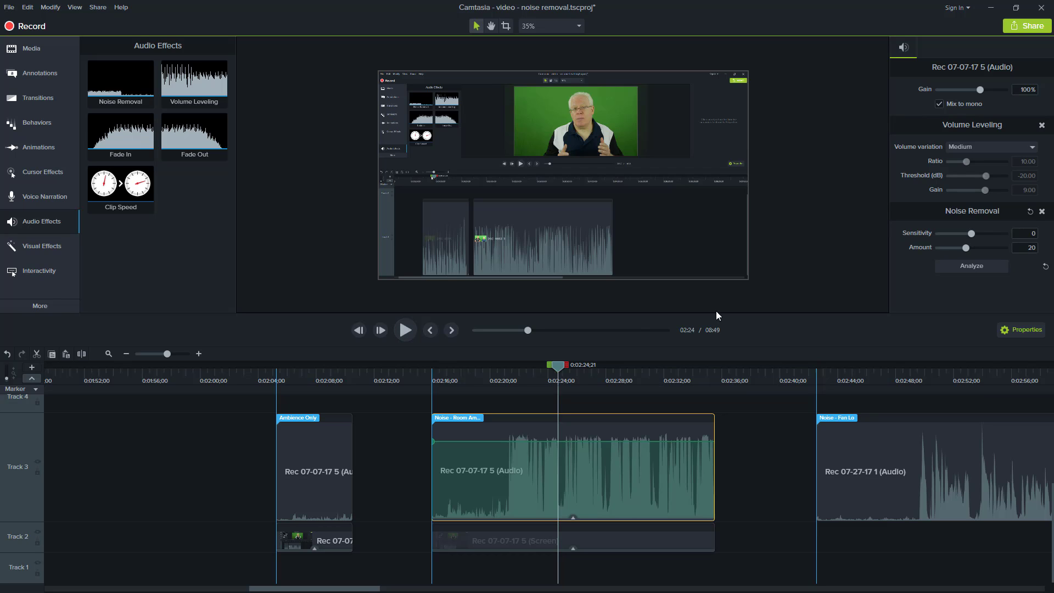
mouse_move(964, 257)
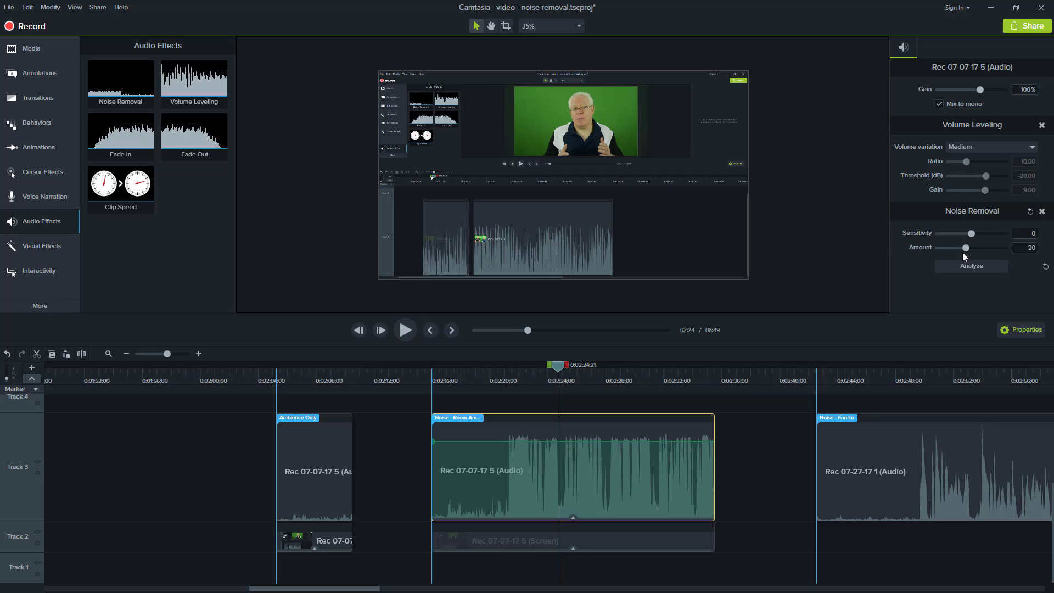
mouse_move(964, 257)
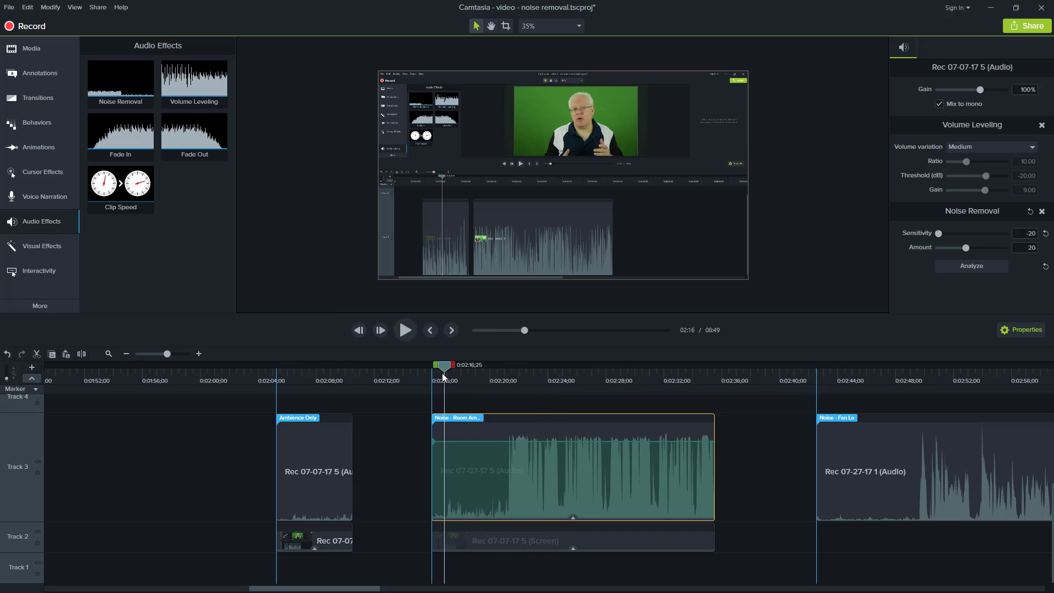
- Listen to the clip with Noise Removal Sensitivity lowered to -20
click(405, 329)
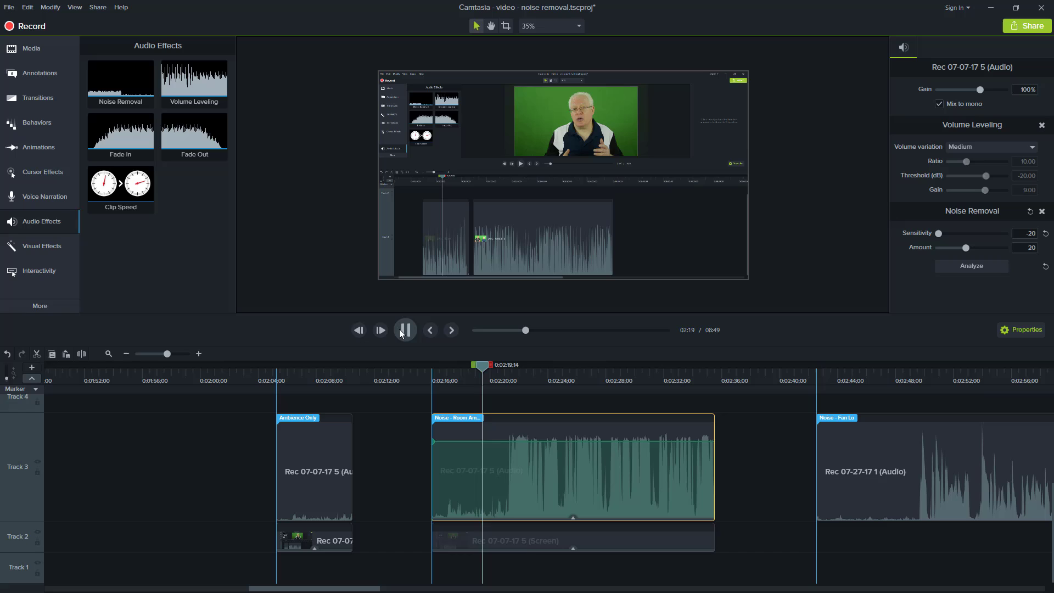
click(405, 330)
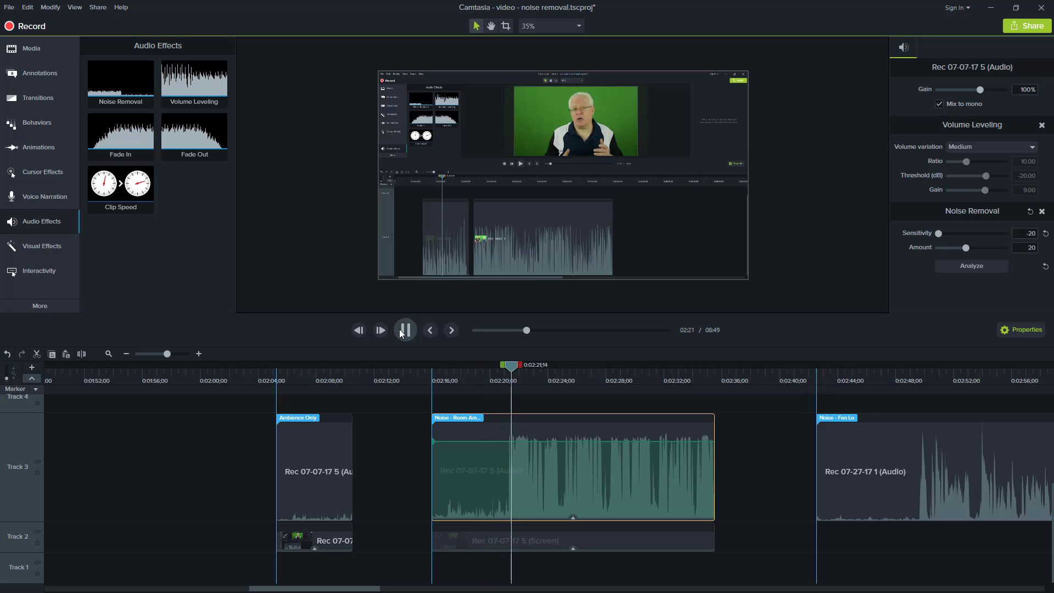
click(405, 329)
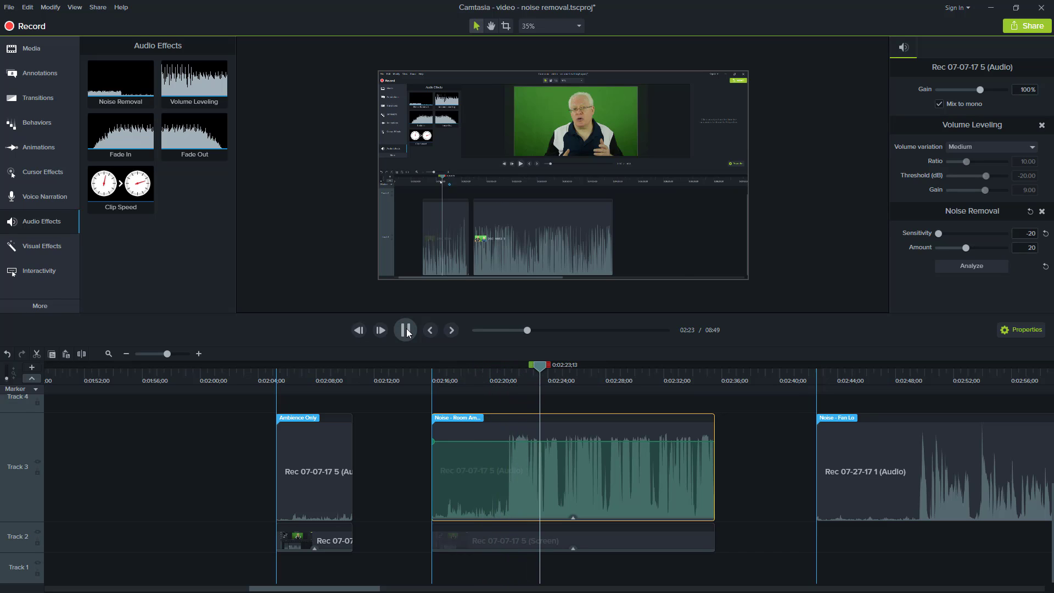
click(405, 329)
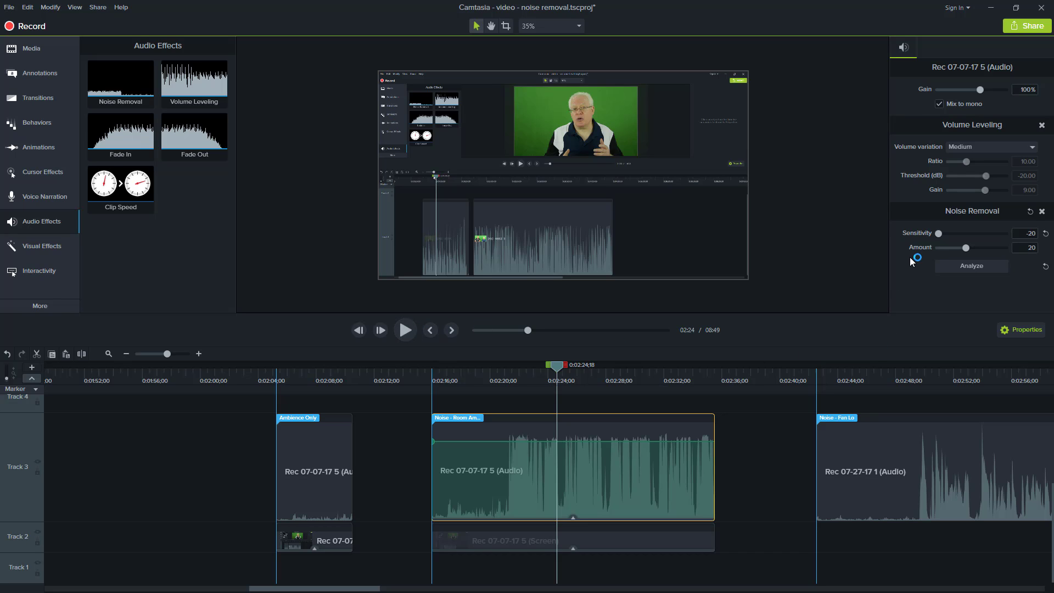
mouse_move(941, 235)
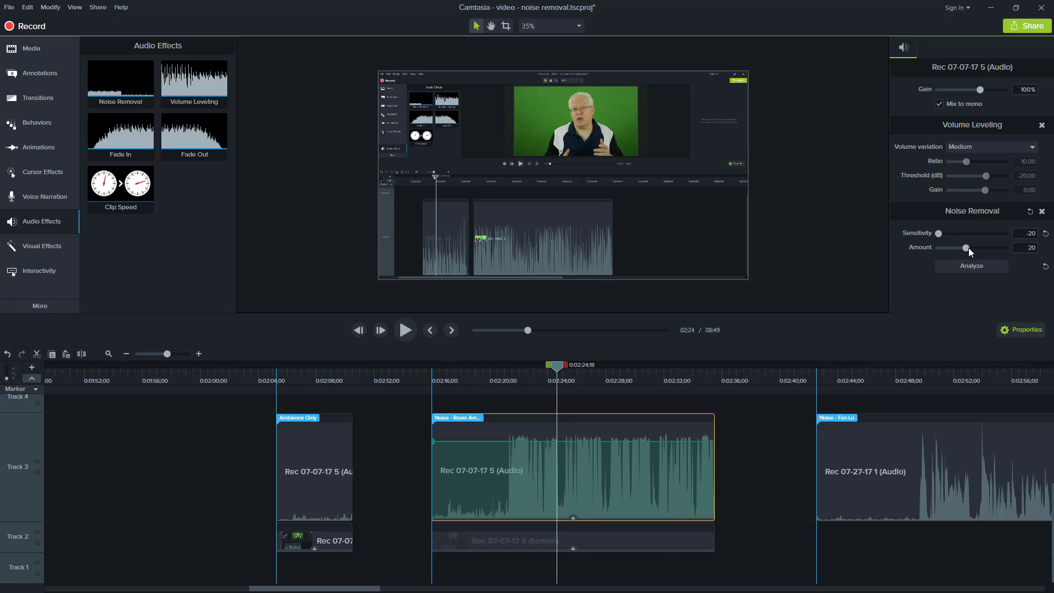
mouse_move(577, 372)
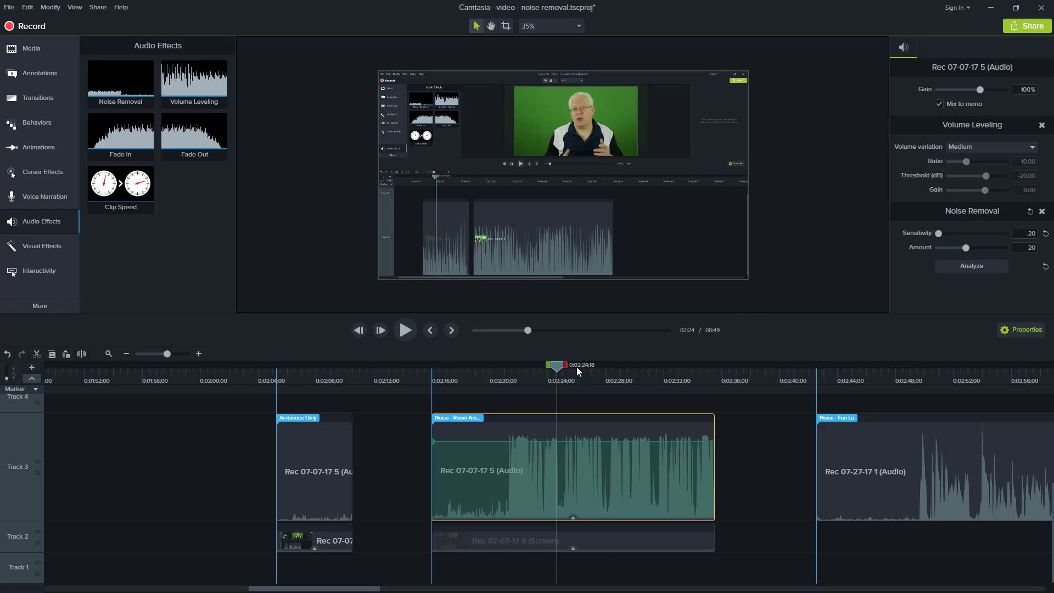
mouse_move(603, 363)
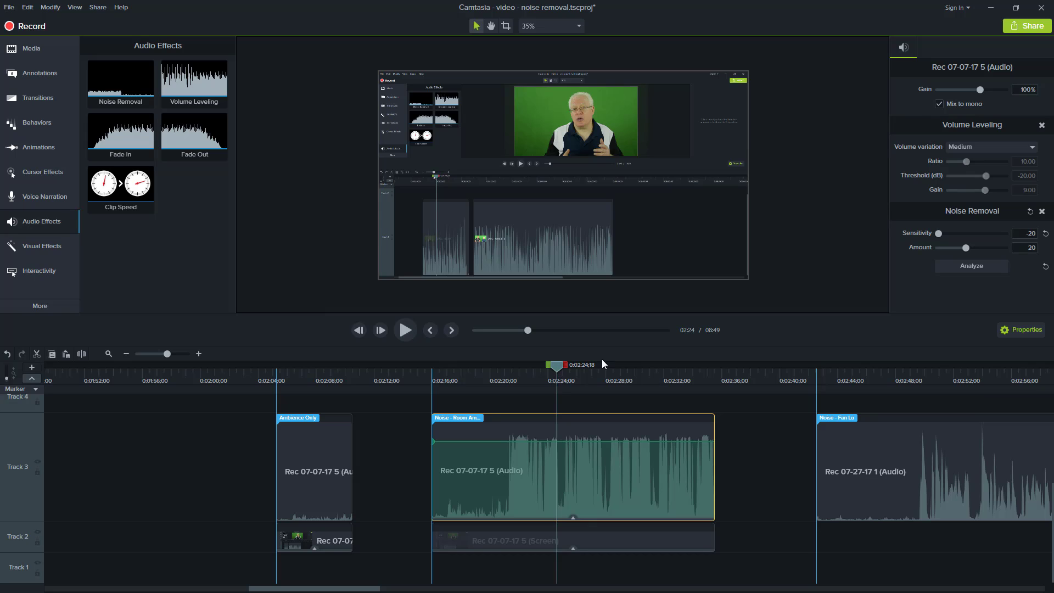
mouse_move(938, 282)
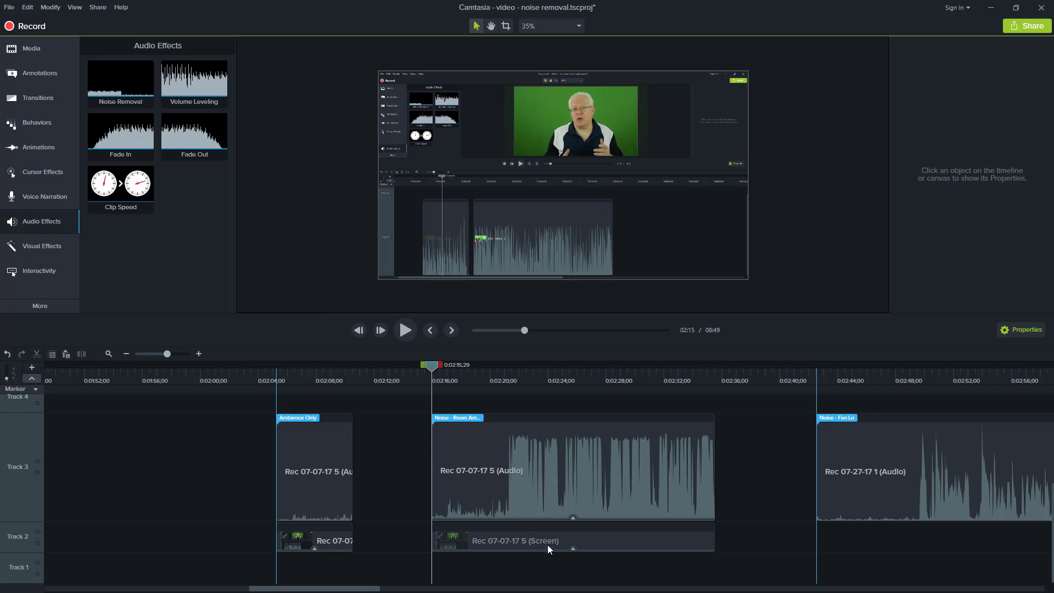
- Select the Rec 07-07-17 5 clip so Noise Removal can be re-added at defaults
click(573, 467)
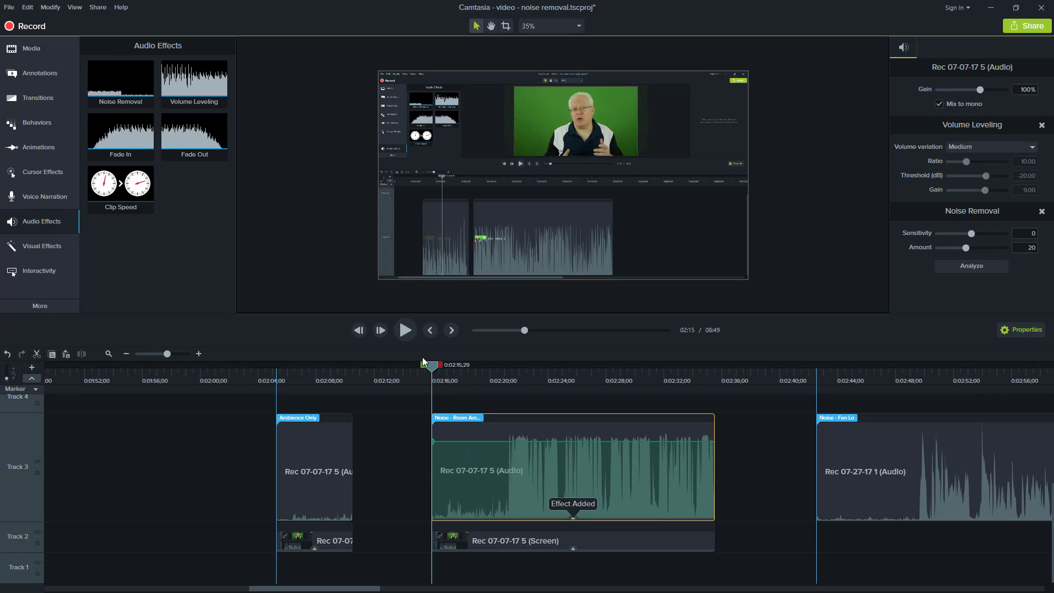
- Preview the clip at default settings, then again with Amount raised to 48
click(405, 330)
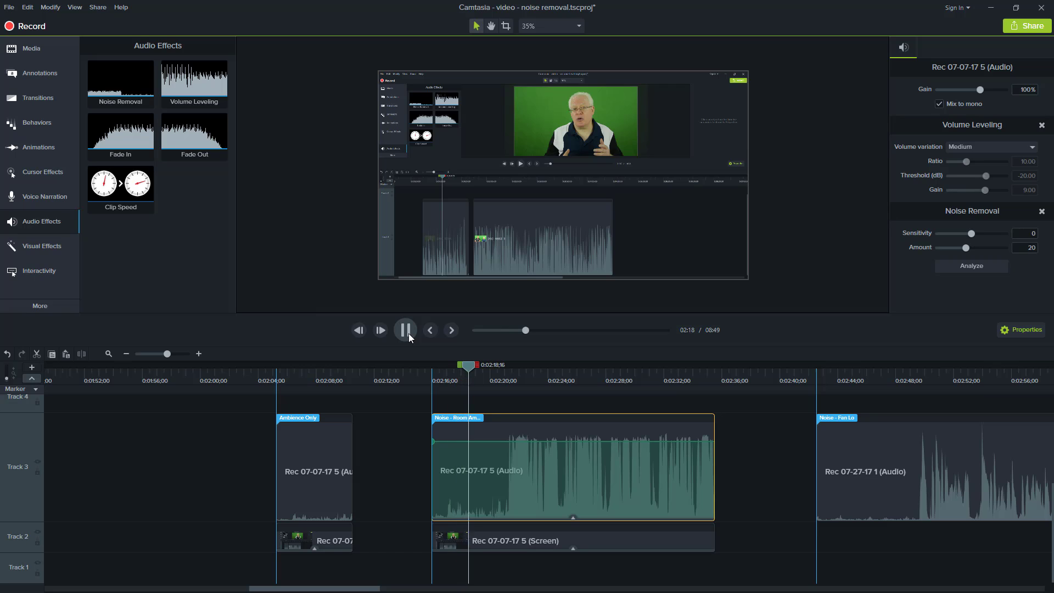
click(405, 329)
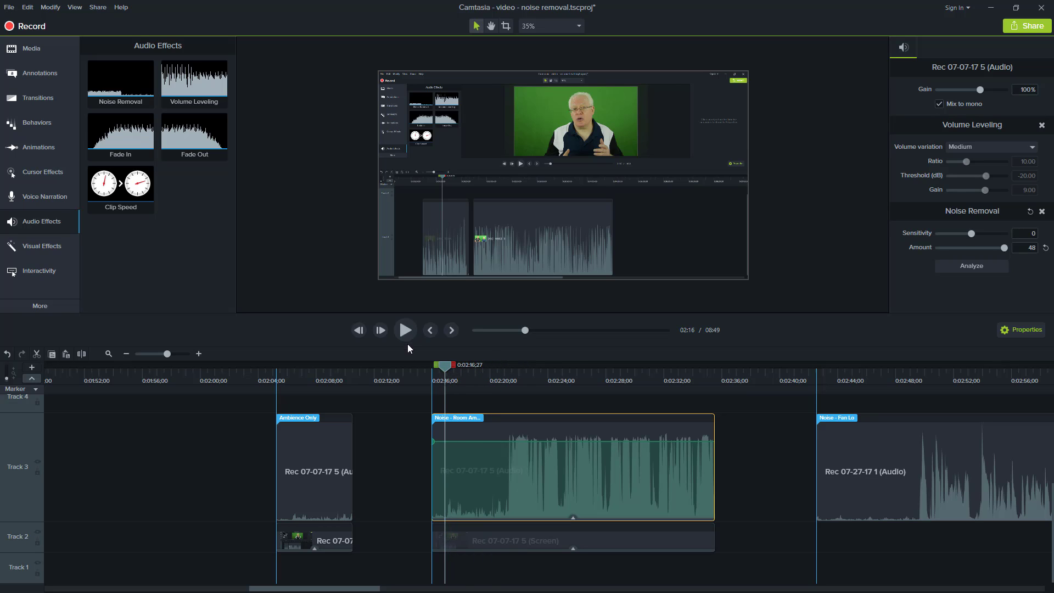
click(405, 330)
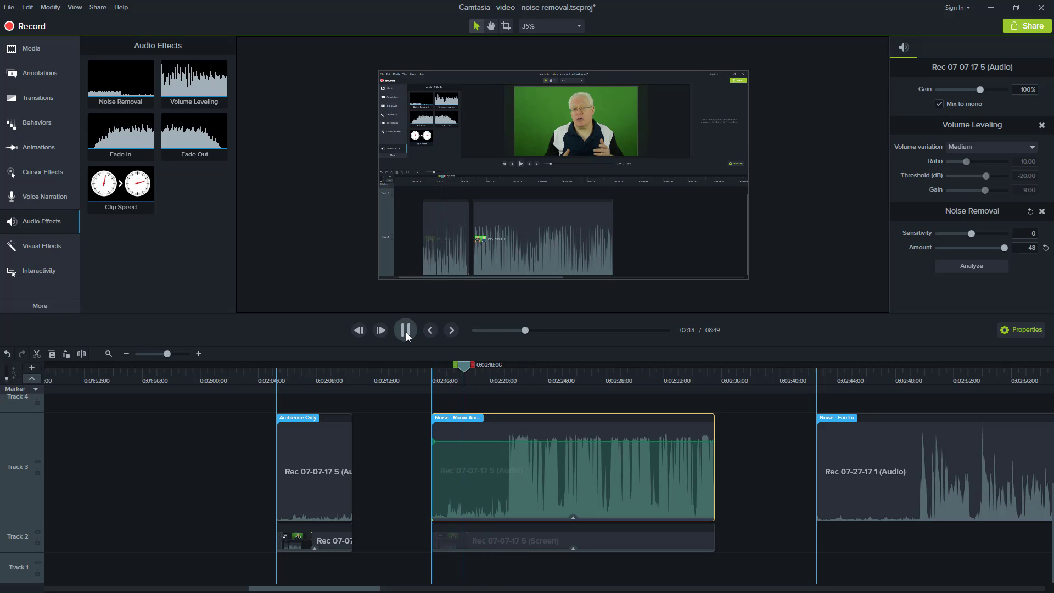
click(405, 329)
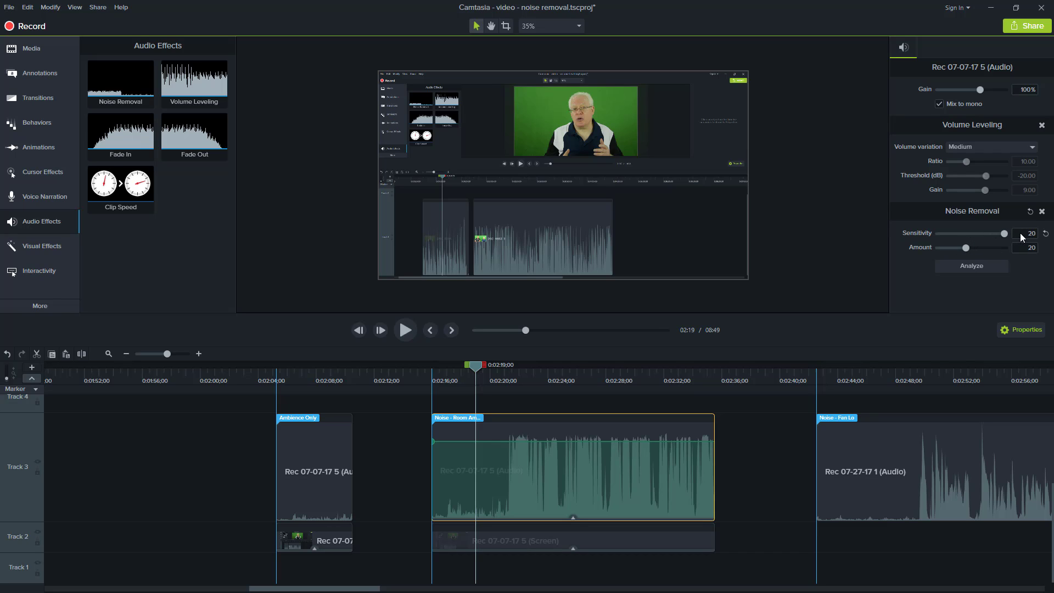
mouse_move(393, 335)
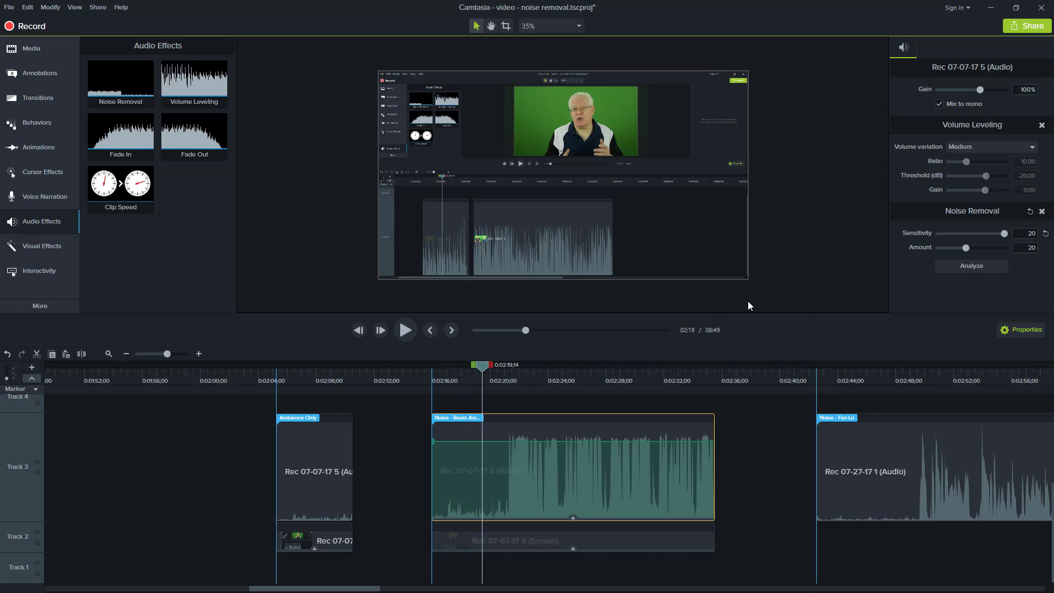
mouse_move(974, 247)
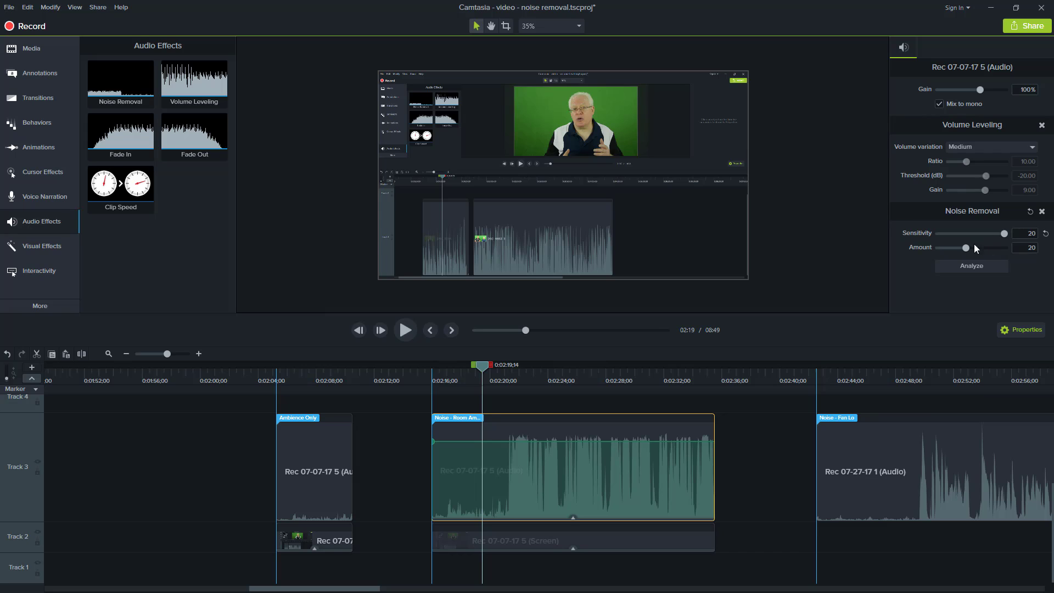
mouse_move(976, 244)
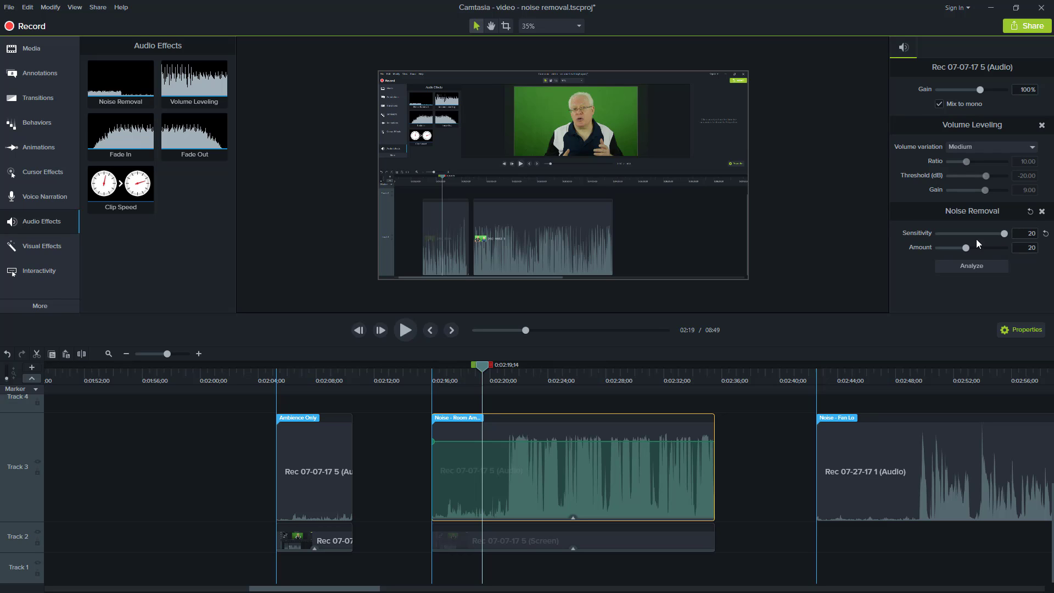
- Set Noise Removal Sensitivity to 13 and play the clip to hear the change
triple_click(1027, 233)
text(15)
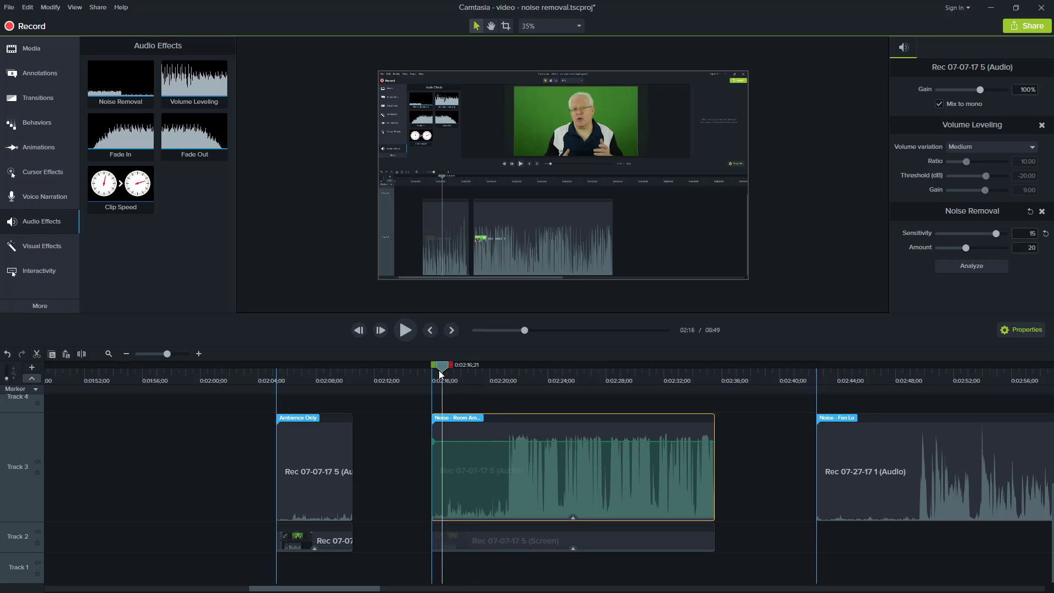
click(405, 330)
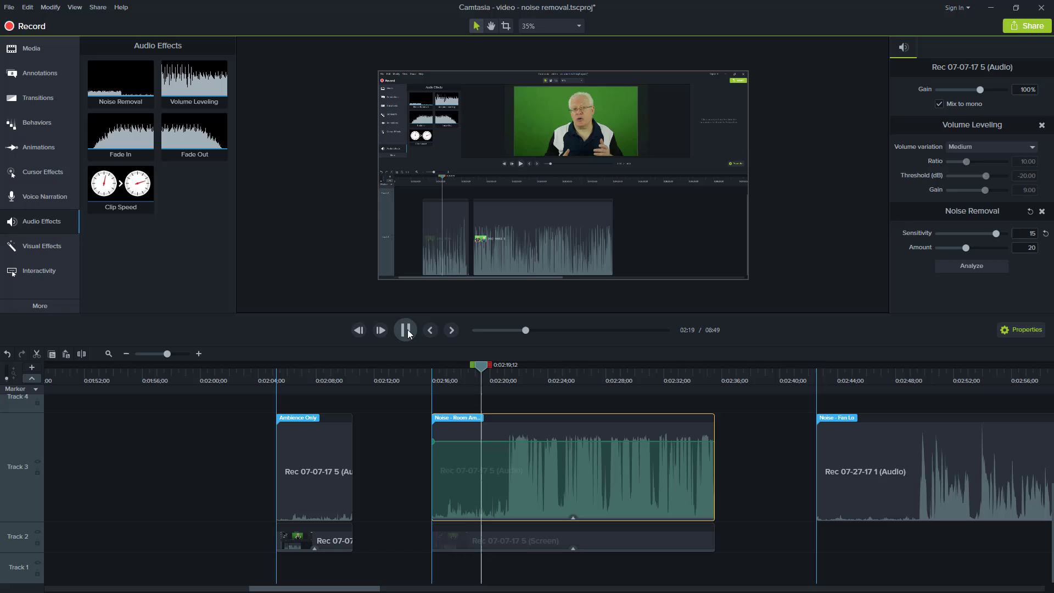
click(405, 331)
text(13)
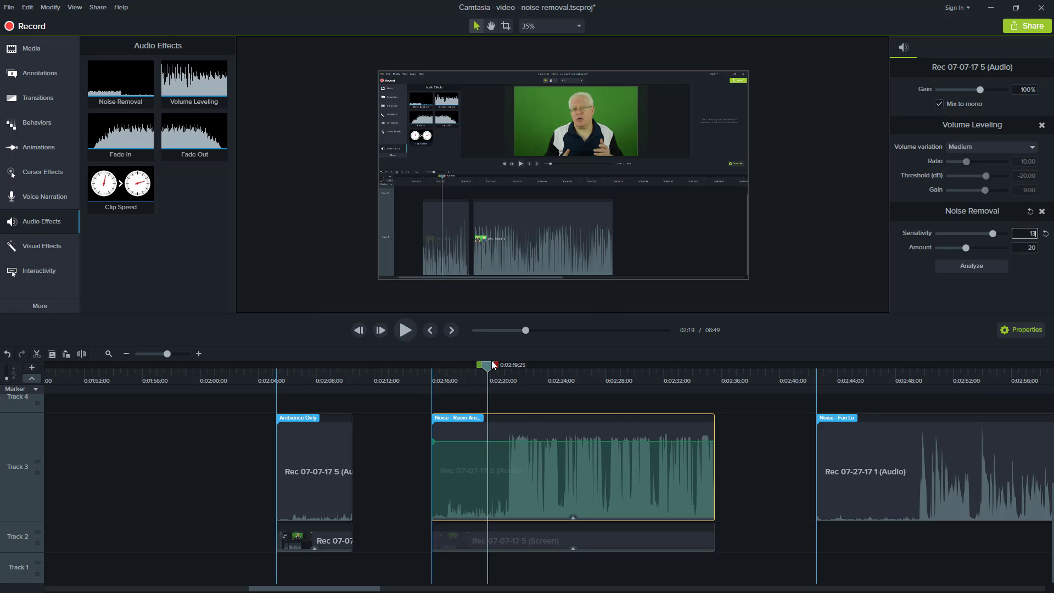
click(405, 330)
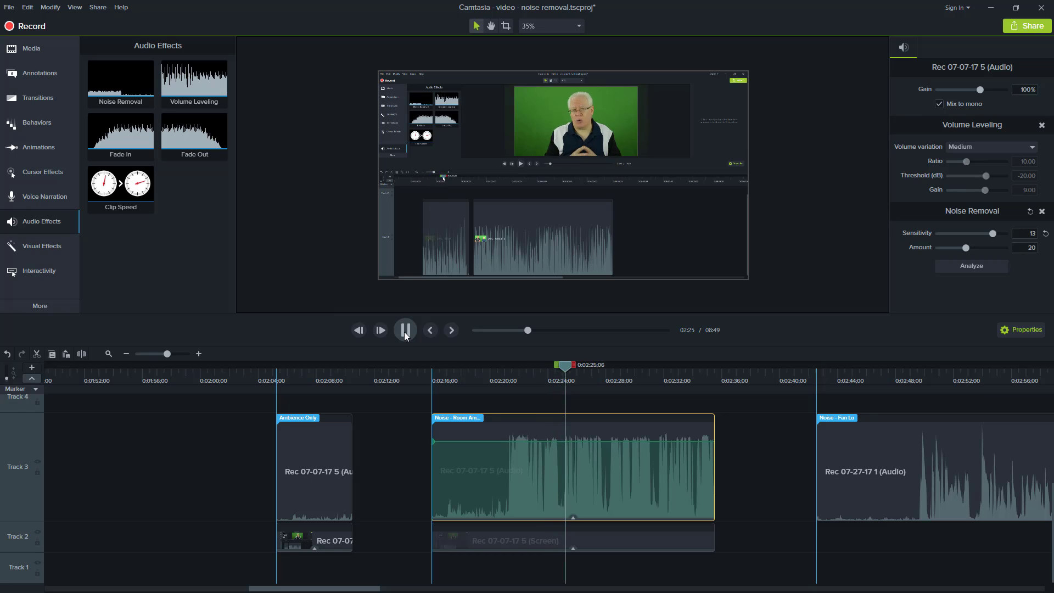
- Stop the voice clip and select the low-speed fan clip on Track 3 to show its Noise Removal properties
click(405, 329)
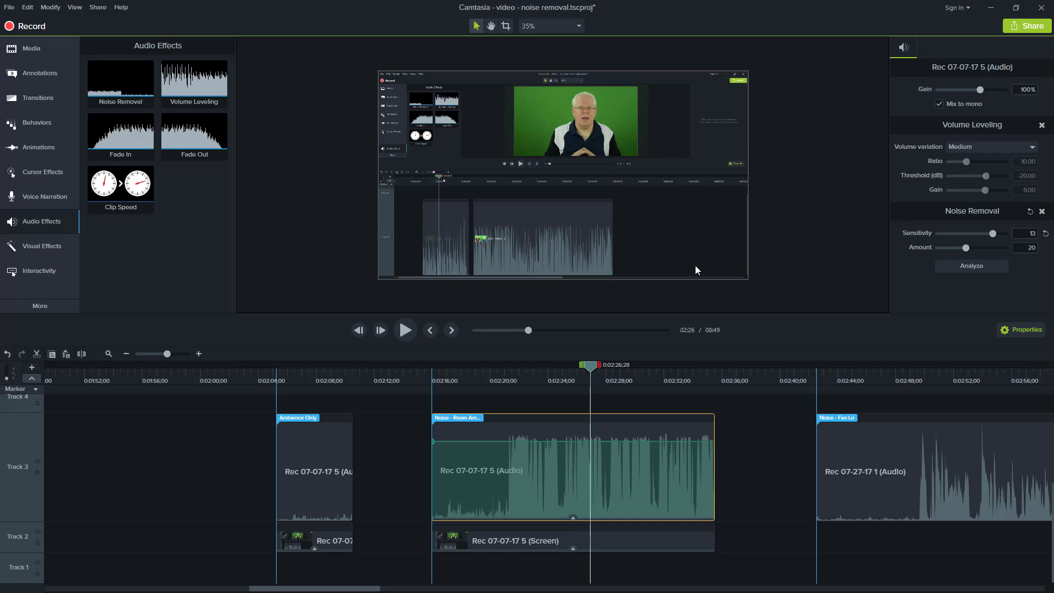
mouse_move(919, 274)
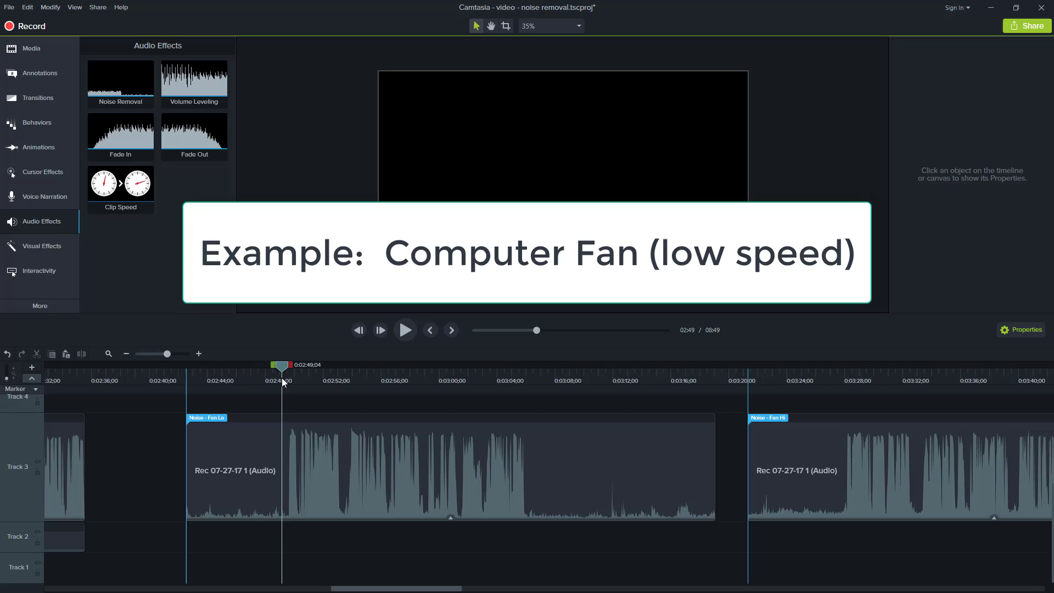
click(400, 380)
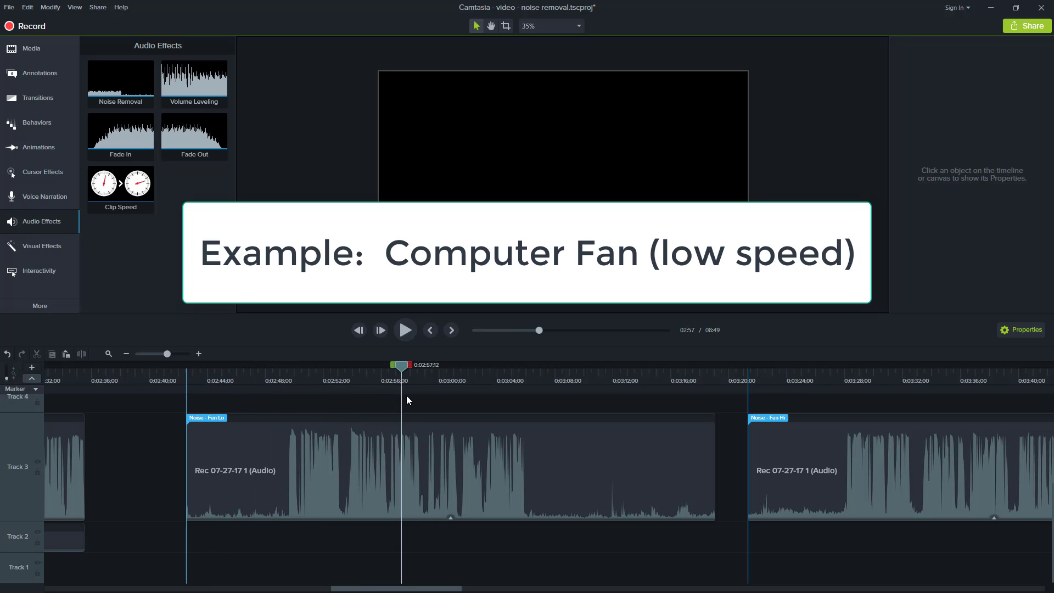
click(336, 437)
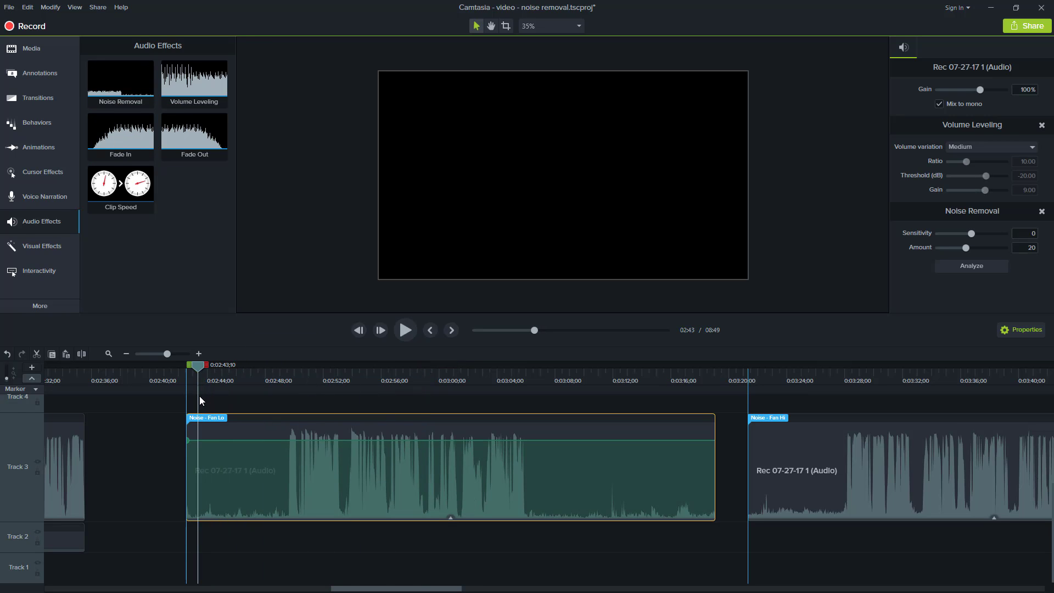
- Play the fan clip from near its start to hear the background noise, then stop
click(405, 329)
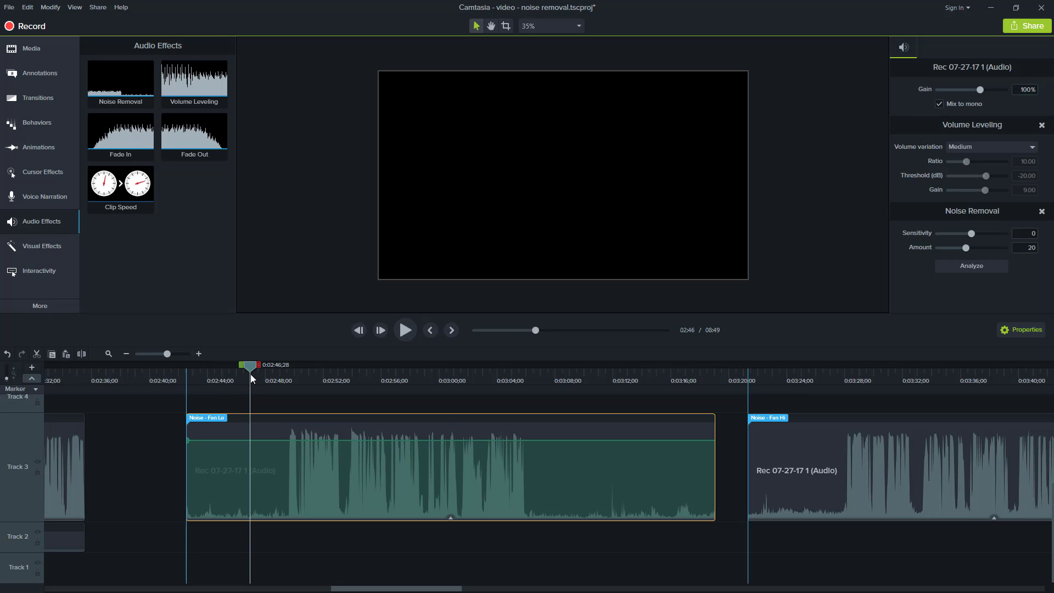
click(404, 330)
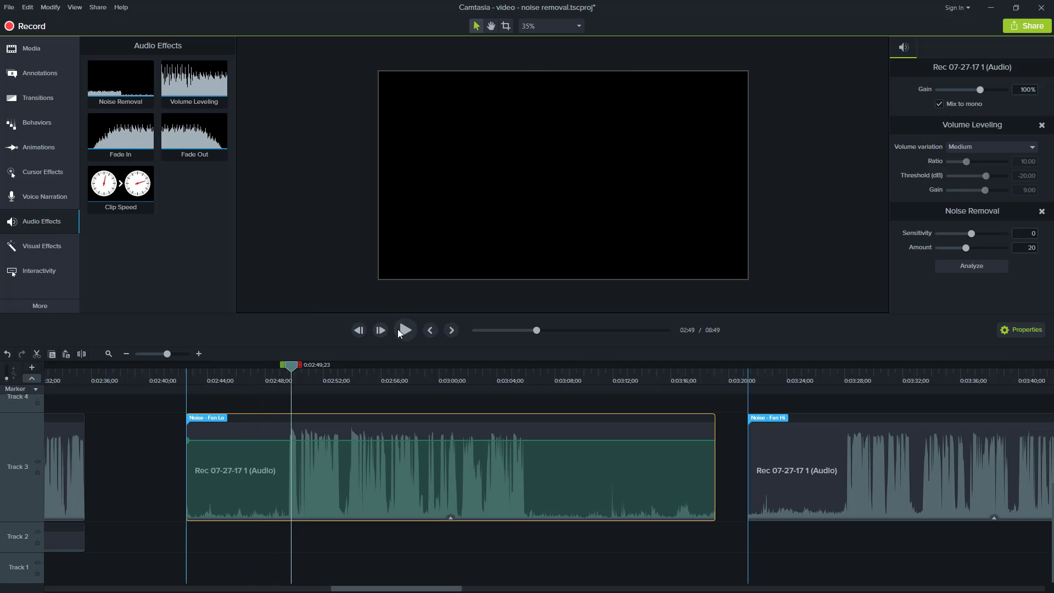
click(405, 330)
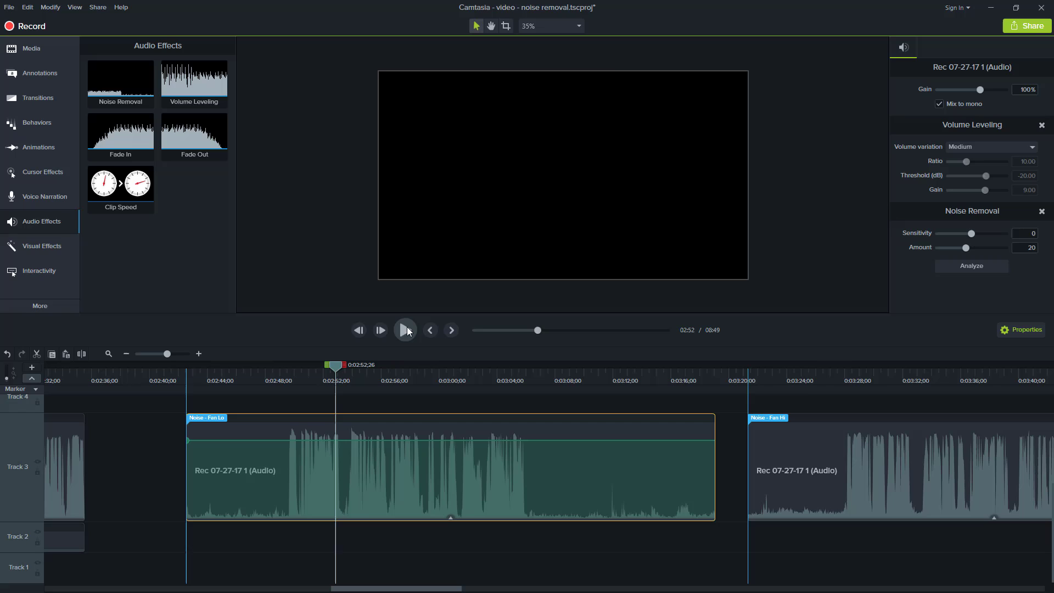
click(405, 329)
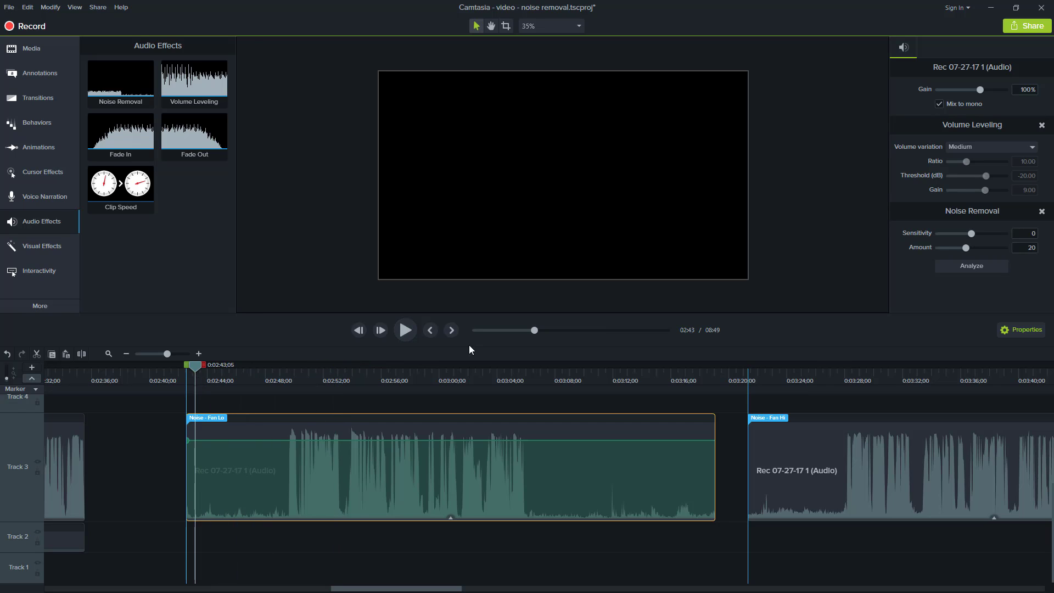
mouse_move(970, 250)
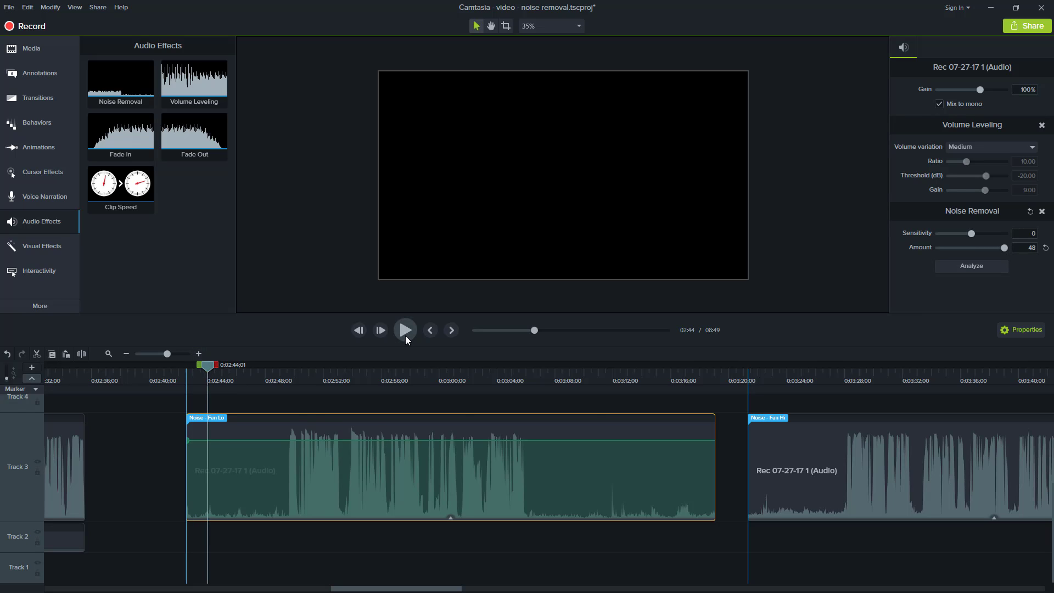
- Replay the fan clip with Noise Removal raised to Sensitivity 10 and Amount 25
click(405, 330)
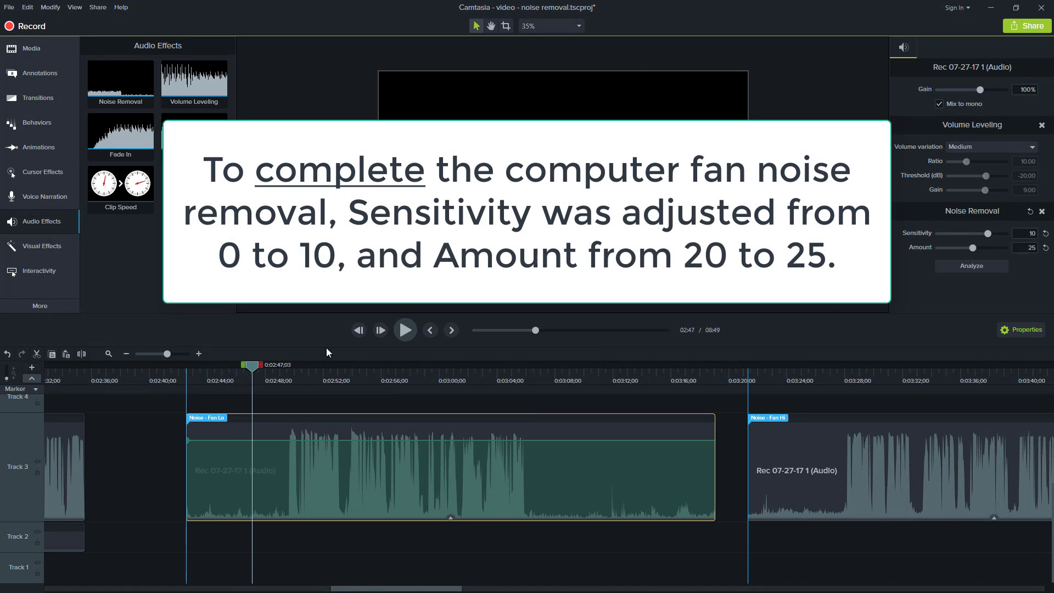
click(405, 329)
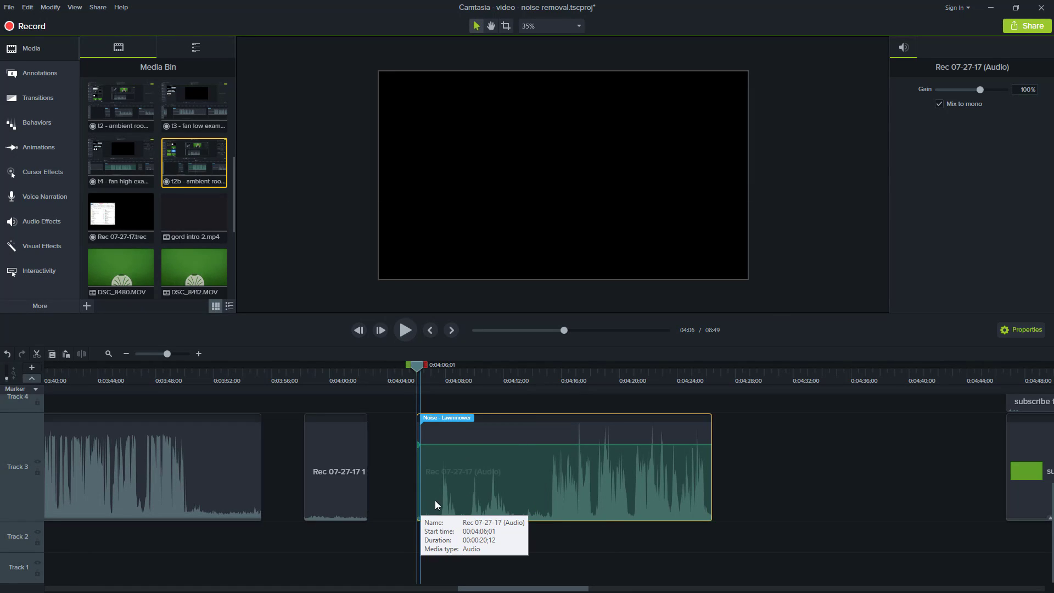
mouse_move(517, 446)
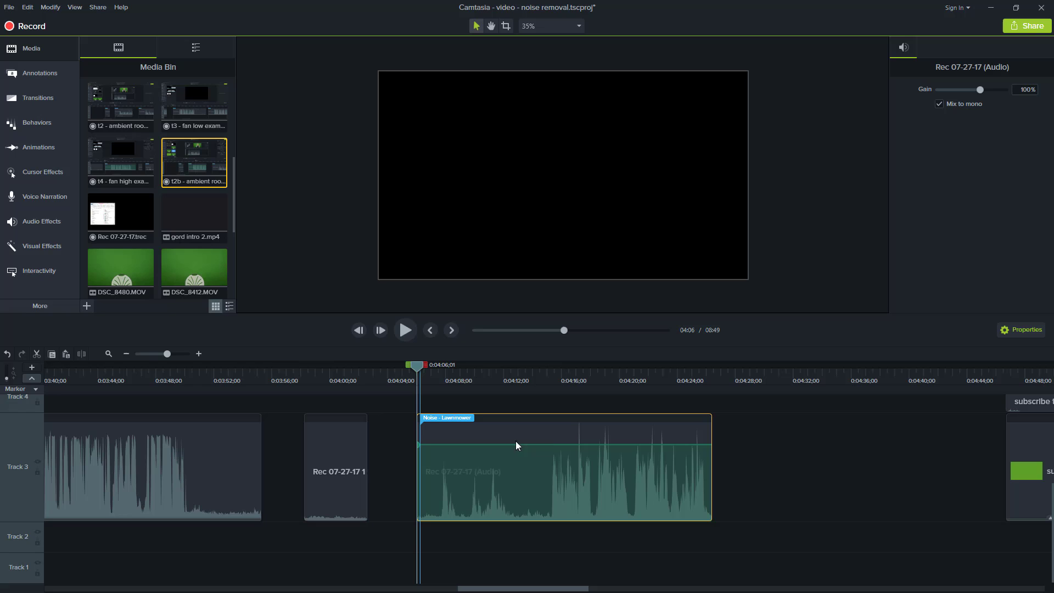
- Select the lawnmower clip and play it back to hear the noise before applying Noise Removal
click(406, 329)
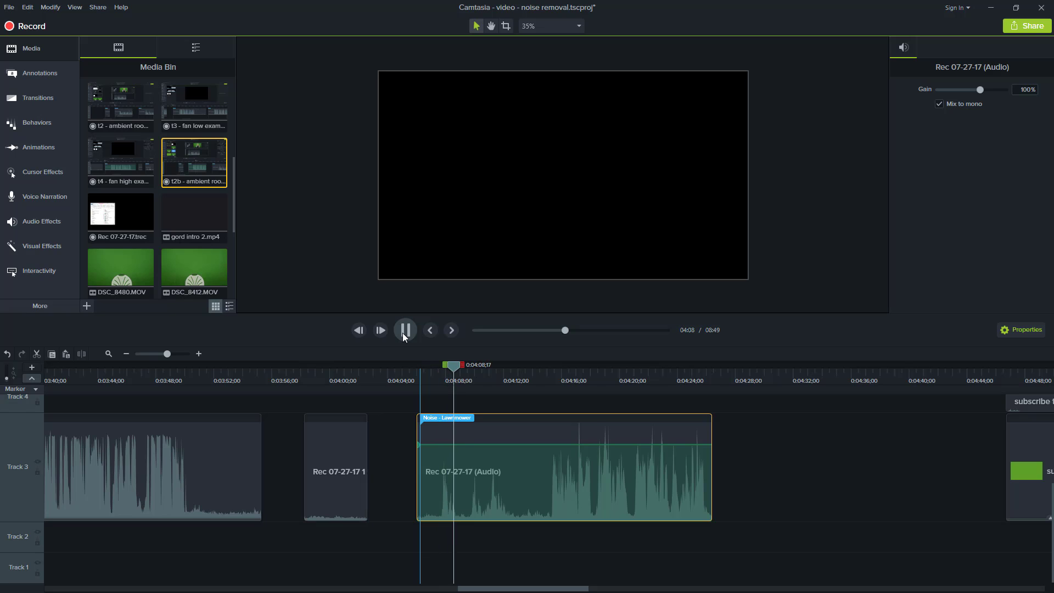
click(405, 331)
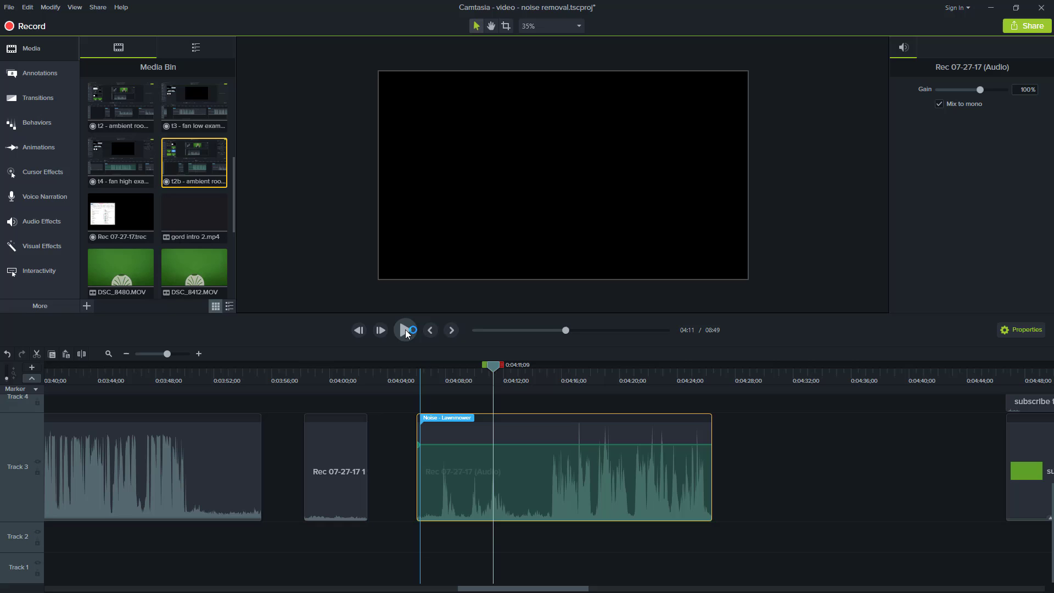
click(405, 330)
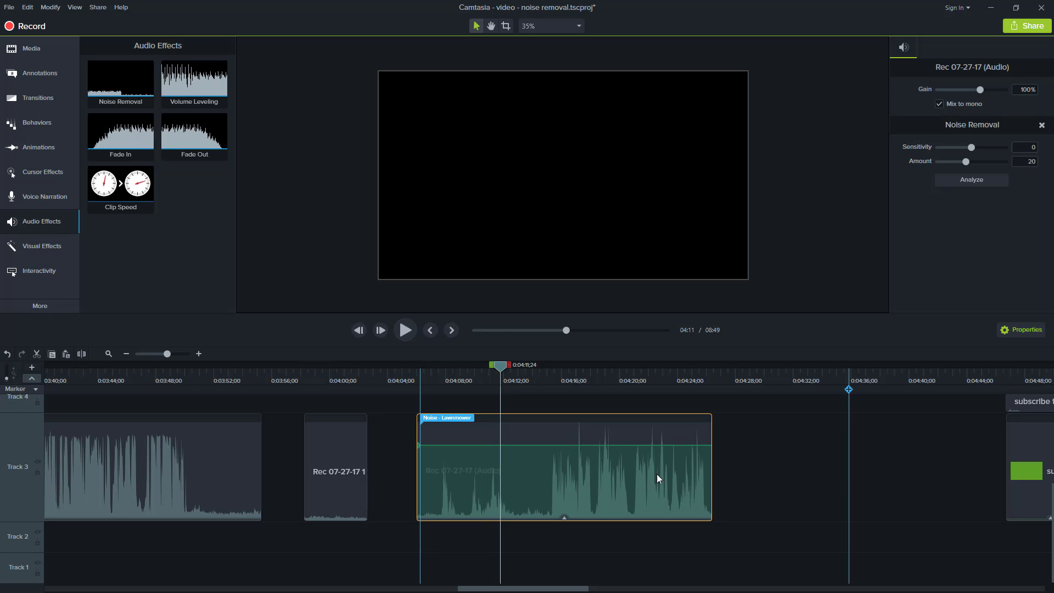
mouse_move(457, 513)
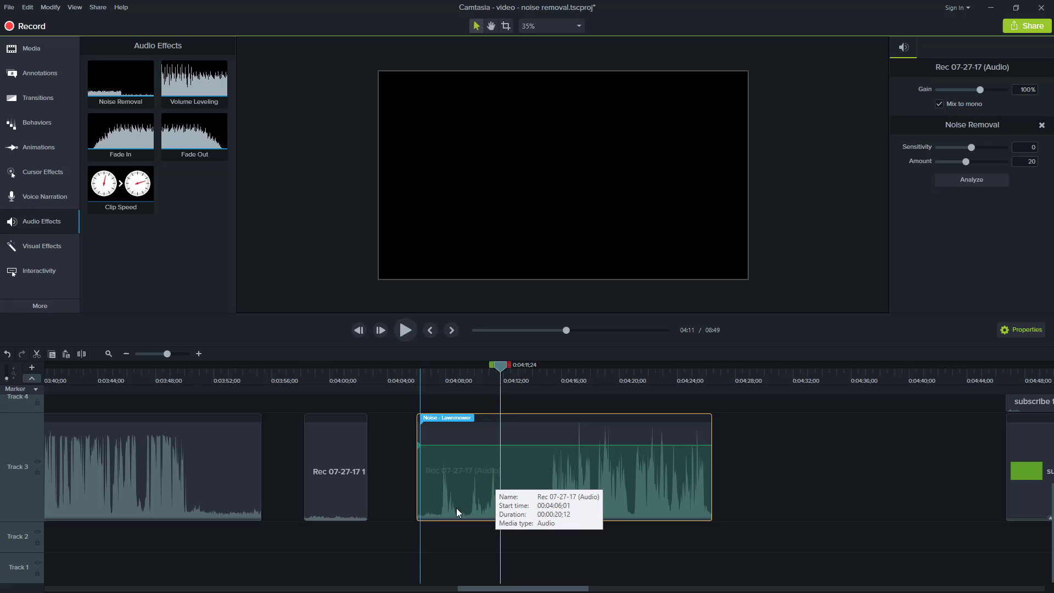
mouse_move(474, 534)
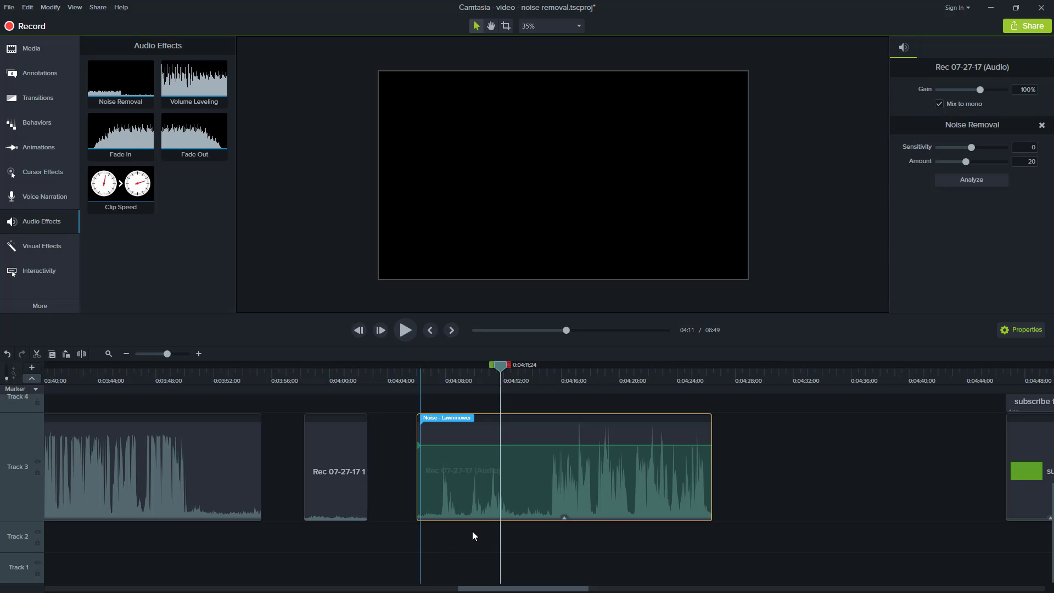
mouse_move(967, 161)
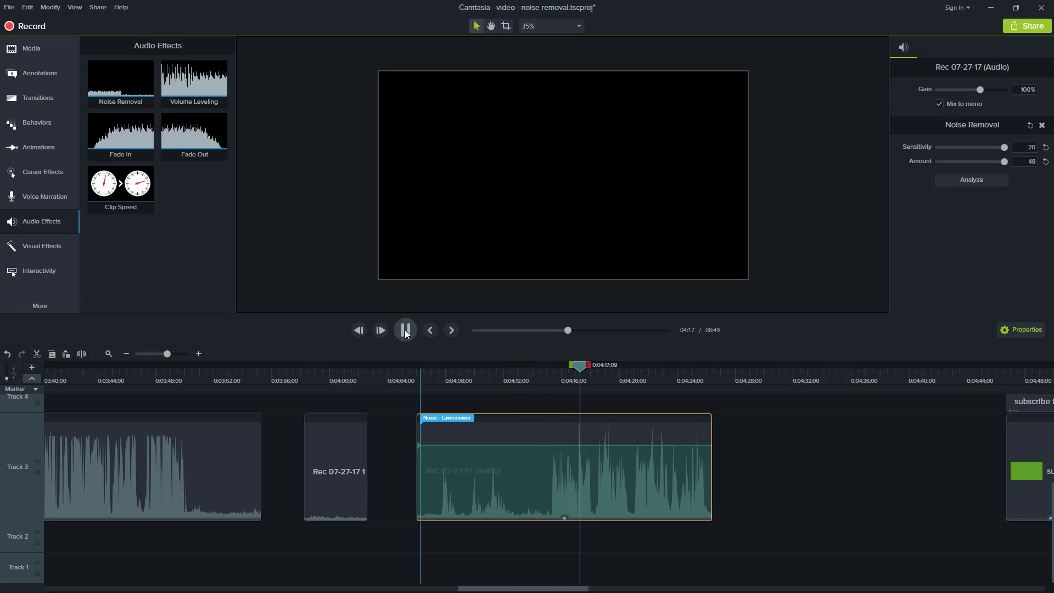
- Stop playback of the lawnmower clip filtered at Sensitivity 20 and Amount 48
click(406, 329)
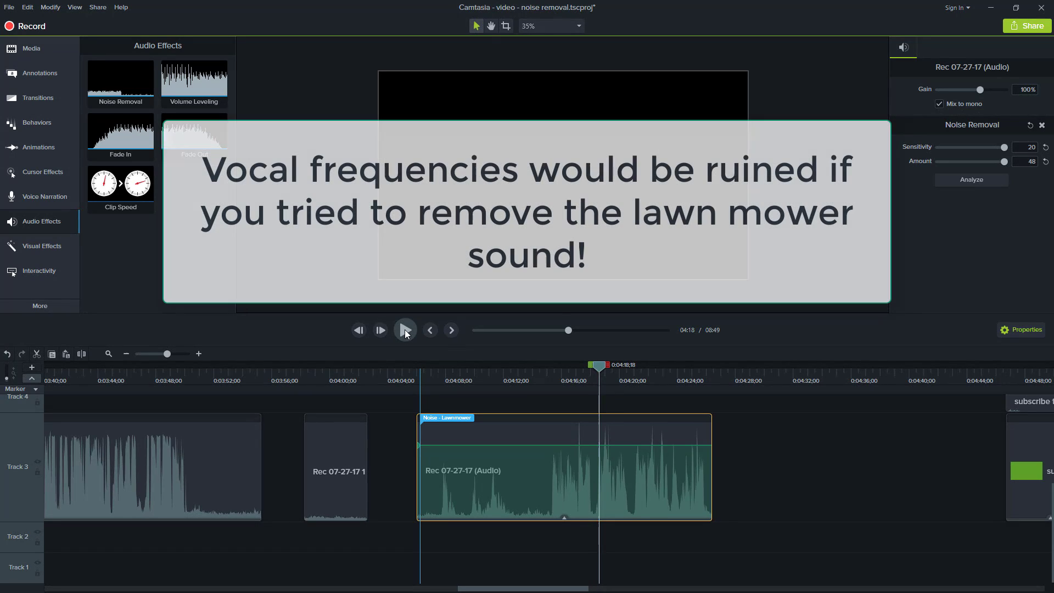